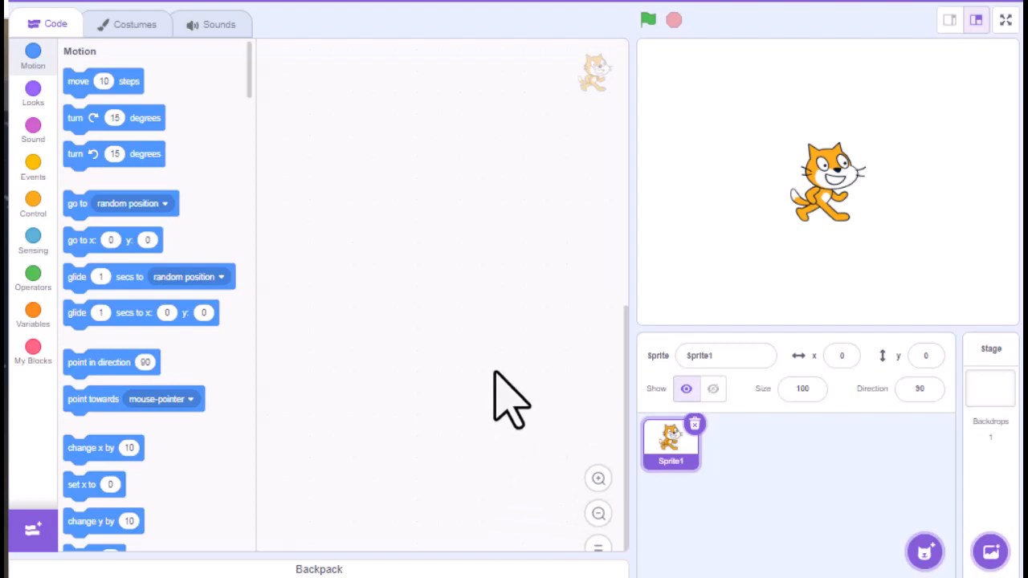
{"action": "mouse_move", "coordinate": [498, 346]}
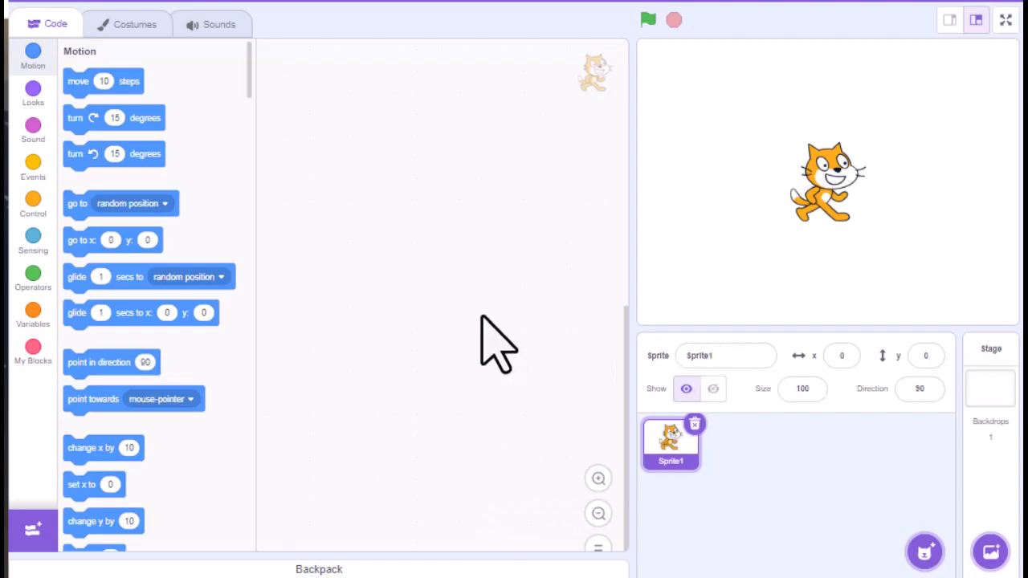
{"action": "mouse_move", "coordinate": [820, 257]}
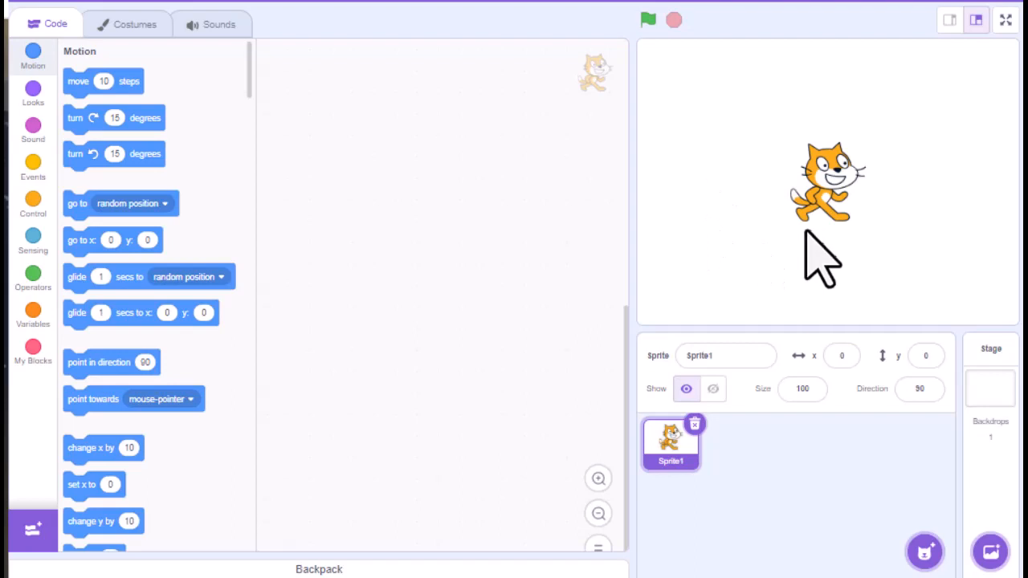
{"action": "mouse_move", "coordinate": [915, 233]}
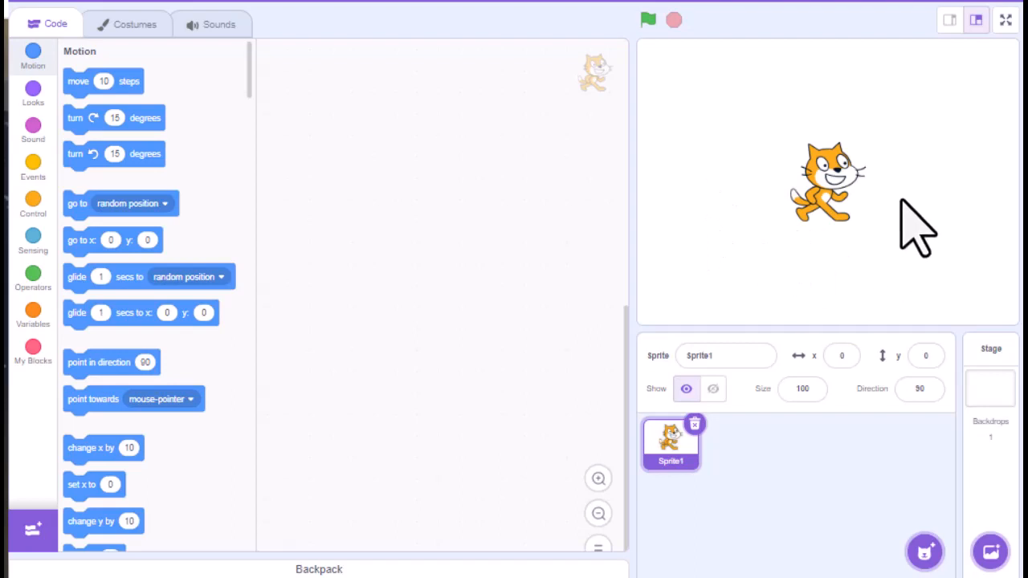
{"action": "mouse_move", "coordinate": [871, 341]}
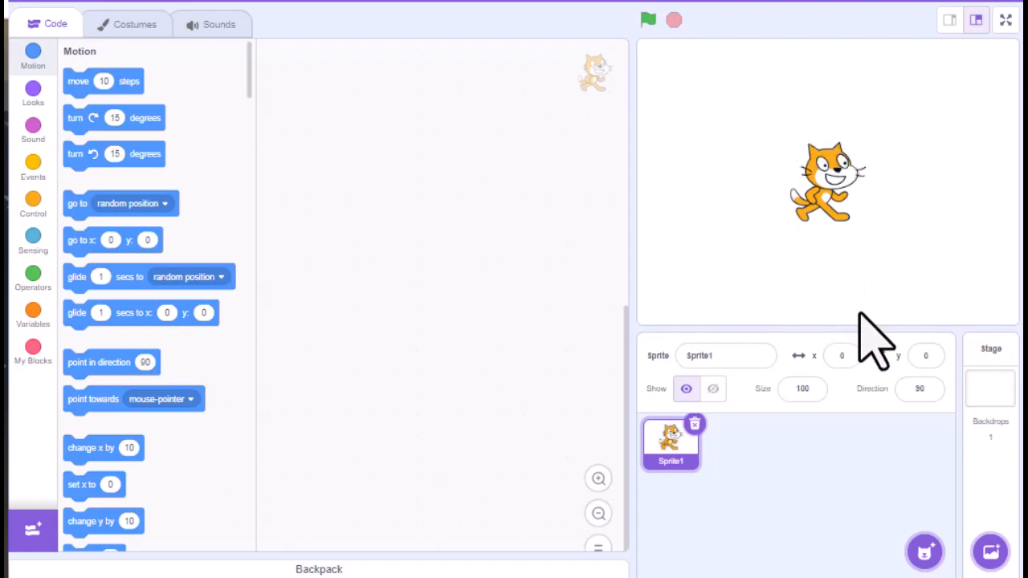
{"action": "mouse_move", "coordinate": [739, 113]}
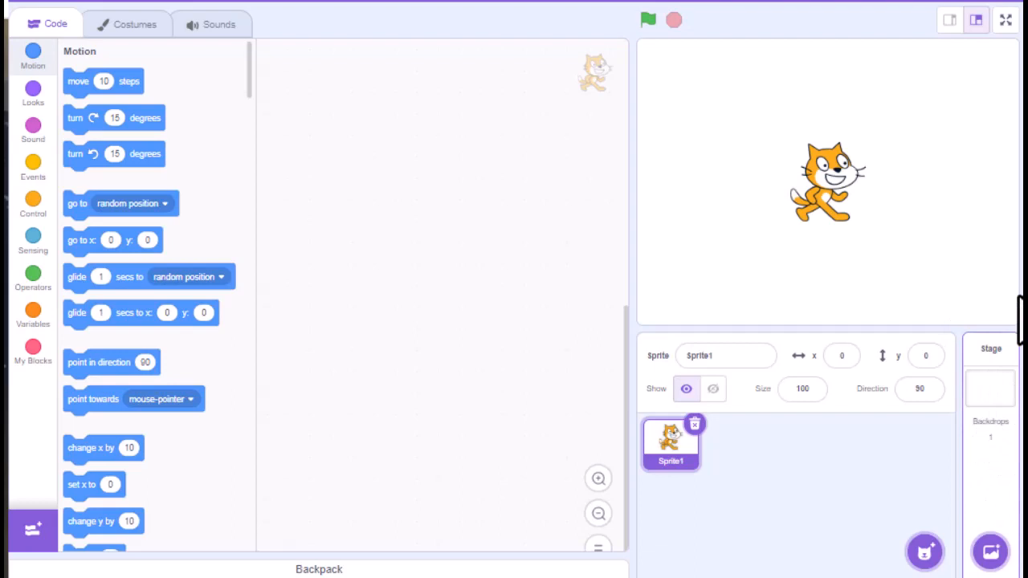
{"action": "mouse_move", "coordinate": [996, 474]}
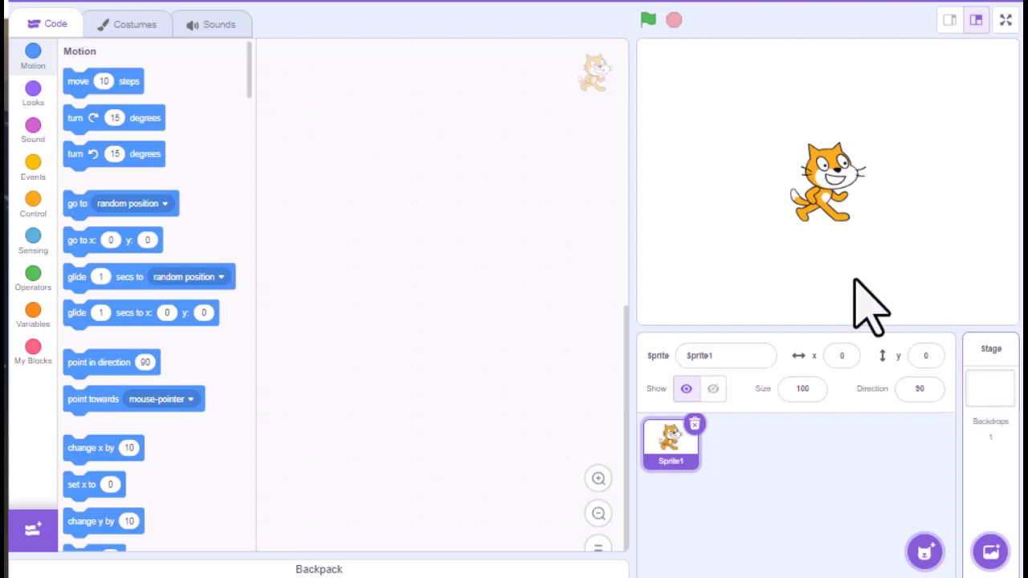
{"action": "mouse_move", "coordinate": [807, 313]}
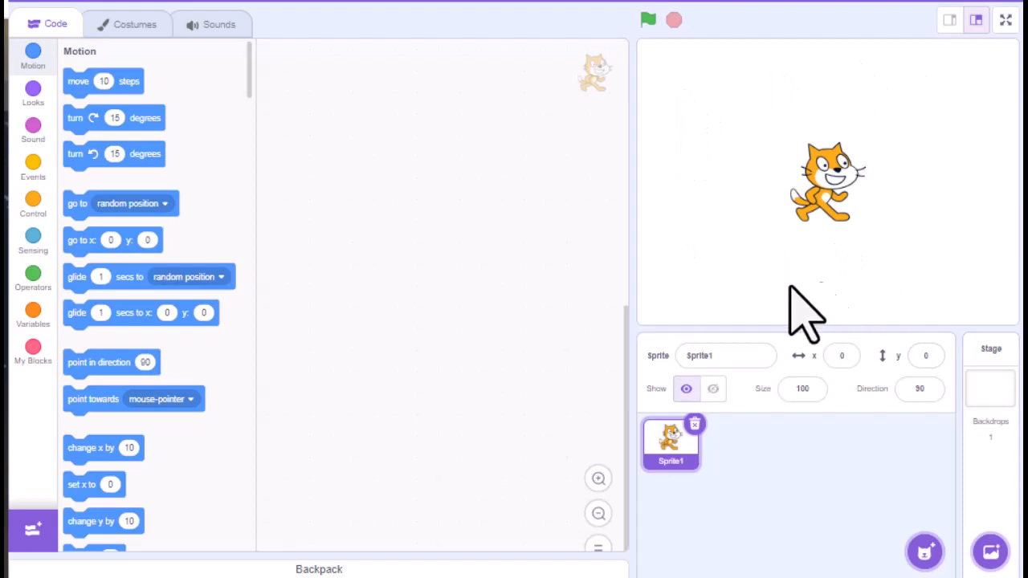
{"action": "mouse_move", "coordinate": [919, 394]}
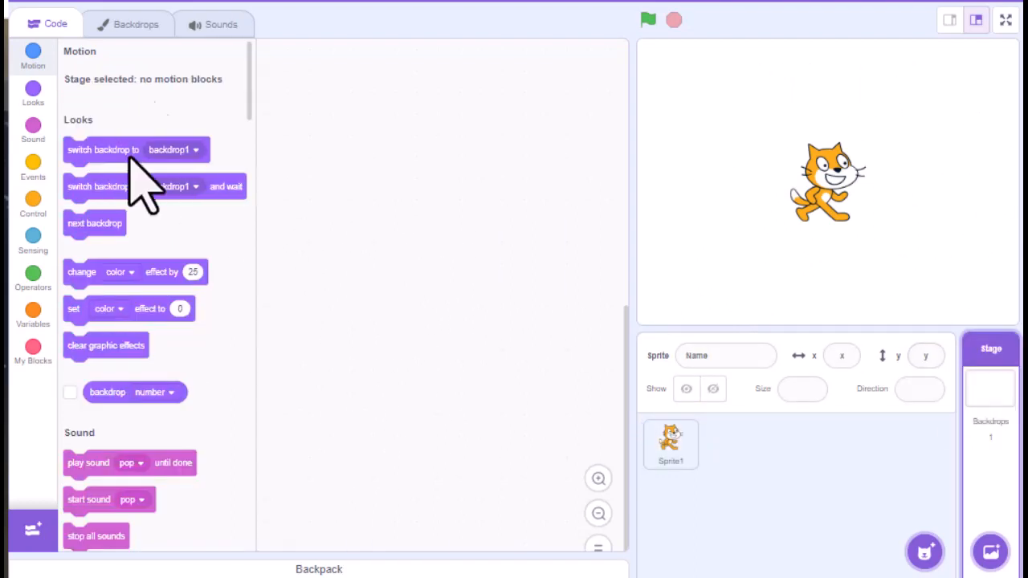
{"action": "mouse_move", "coordinate": [707, 308]}
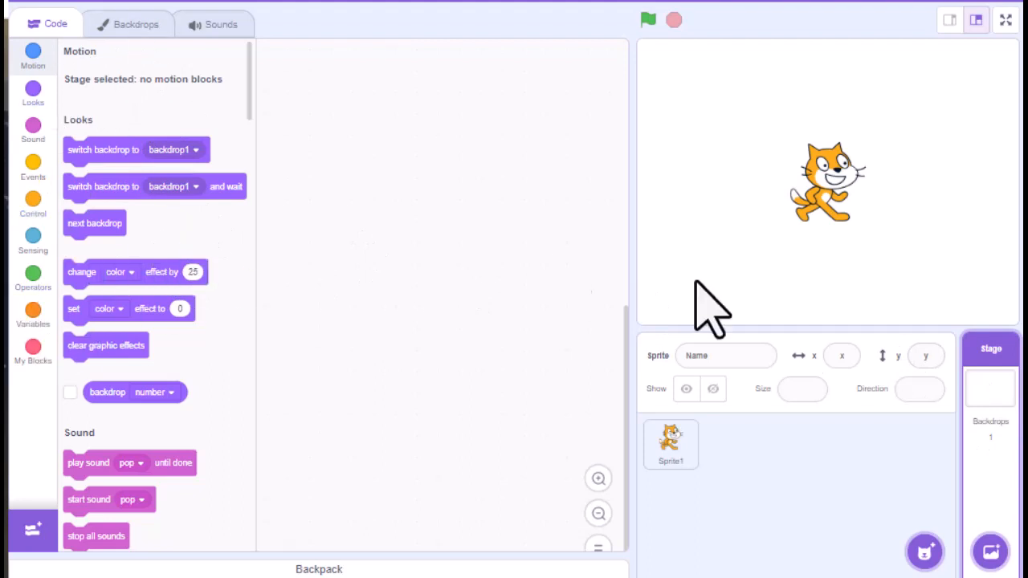
{"action": "mouse_move", "coordinate": [989, 553]}
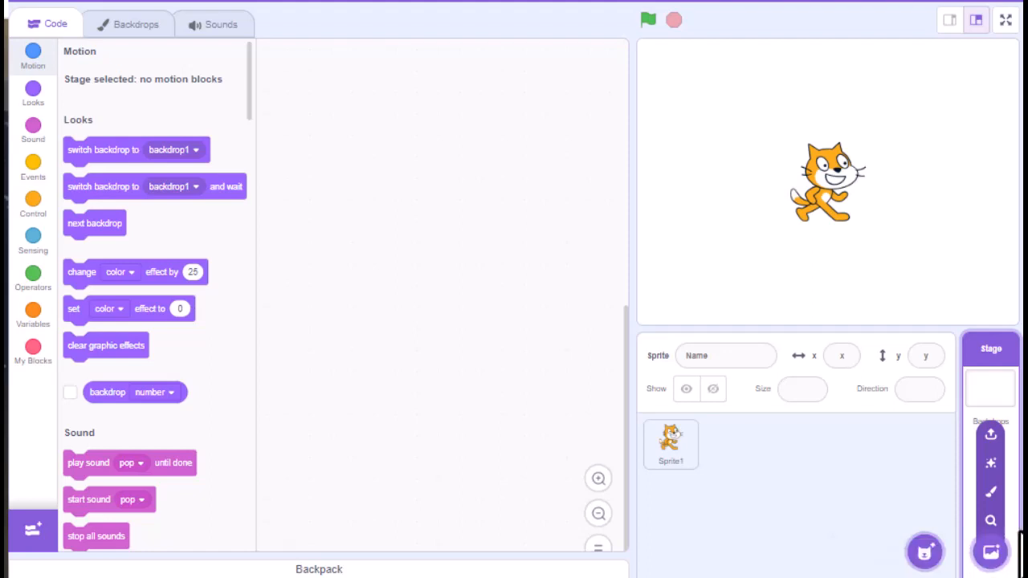
{"action": "mouse_move", "coordinate": [990, 492]}
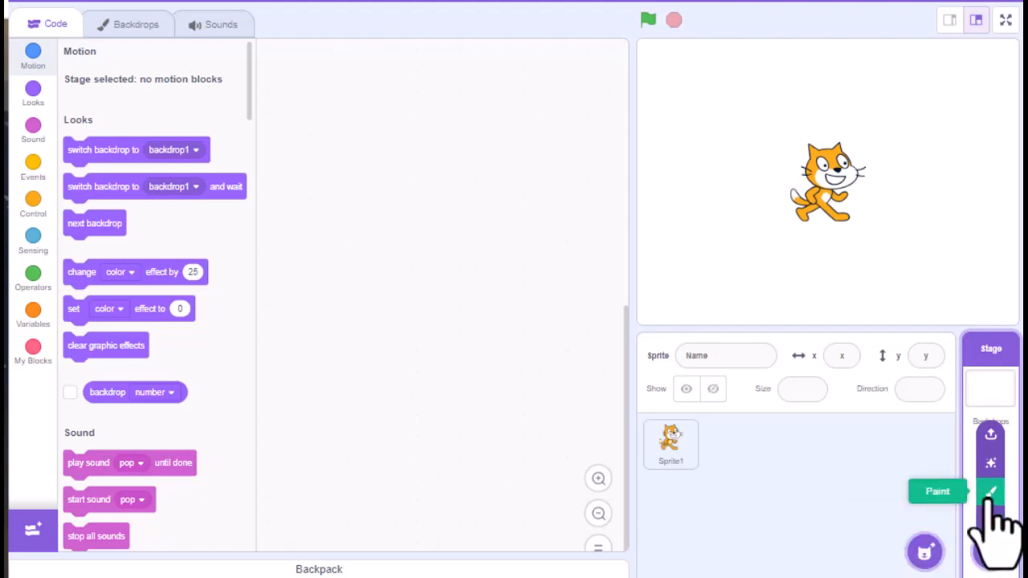
- Paint a new backdrop2 as a solid purple rectangle over the canvas, then return to blank backdrop1
{"action": "left_click", "coordinate": [990, 492]}
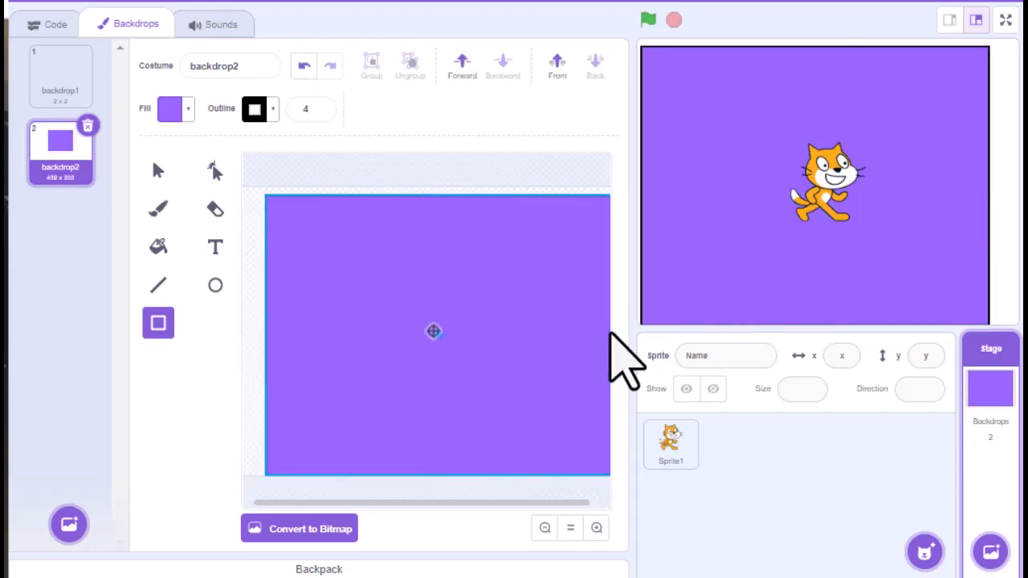
{"action": "left_click", "coordinate": [437, 333]}
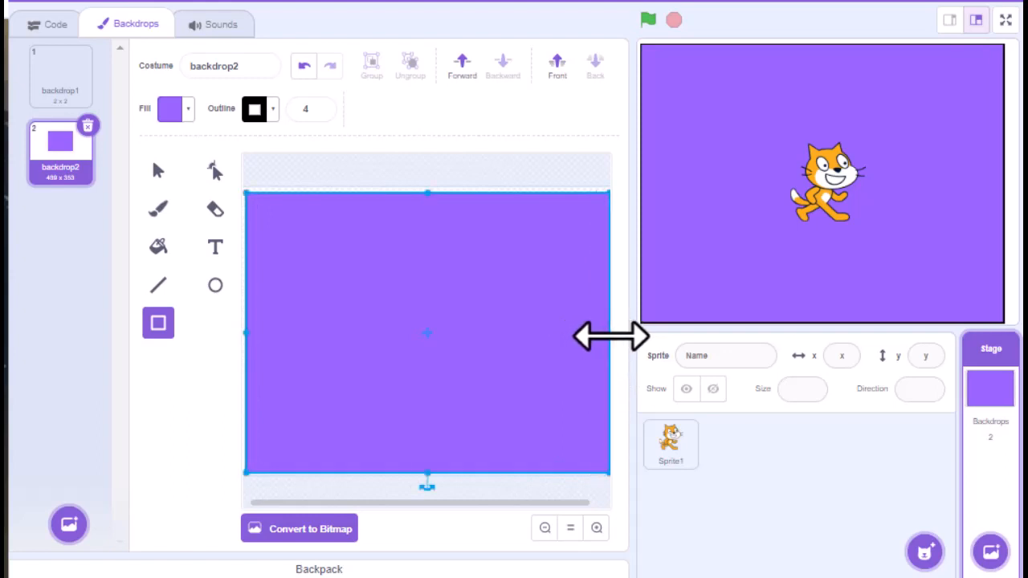
{"action": "mouse_move", "coordinate": [816, 297]}
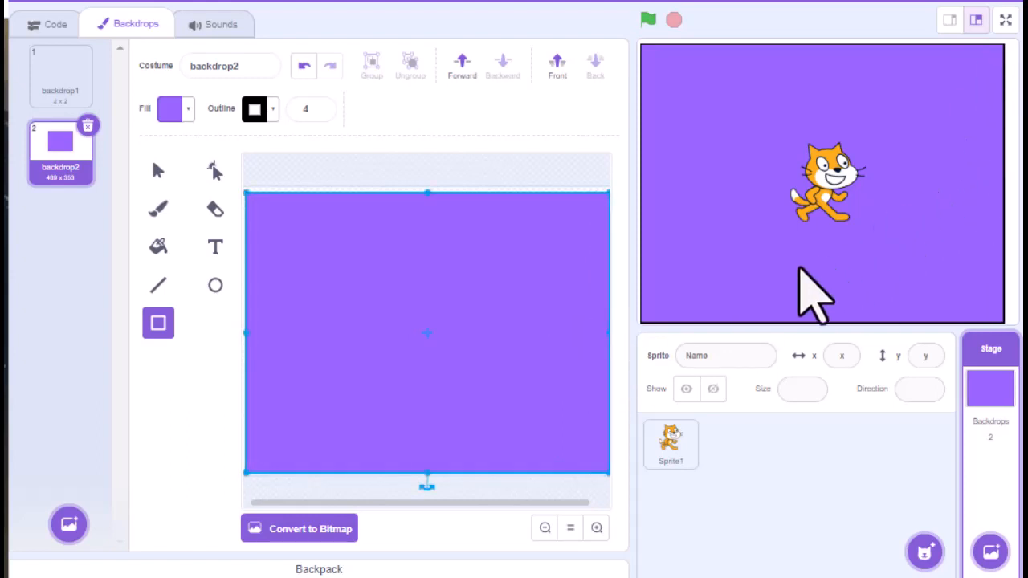
{"action": "left_click", "coordinate": [61, 77]}
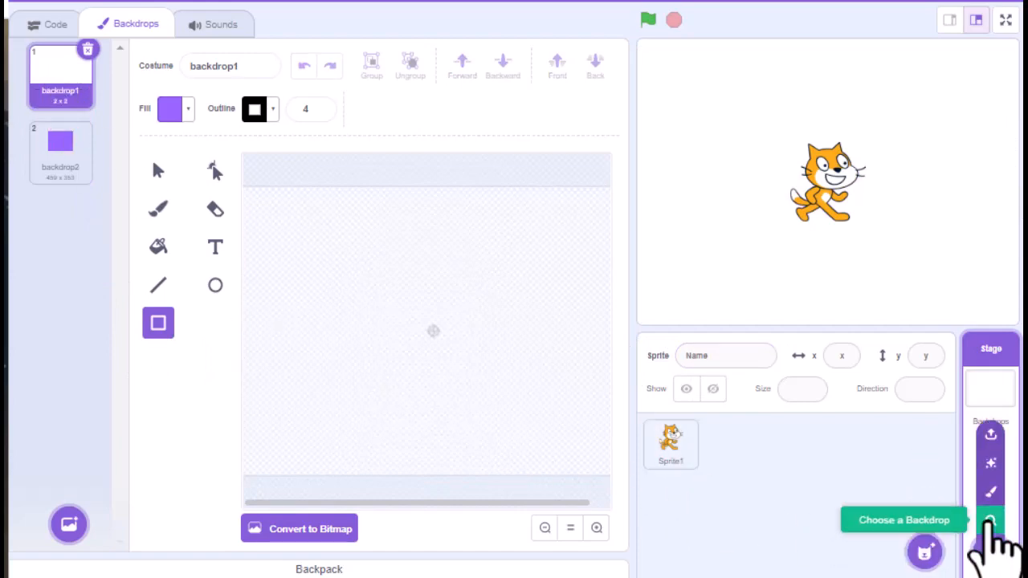
- Add the Baseball 2 field from the backdrop library as the project's third backdrop
{"action": "left_click", "coordinate": [903, 521]}
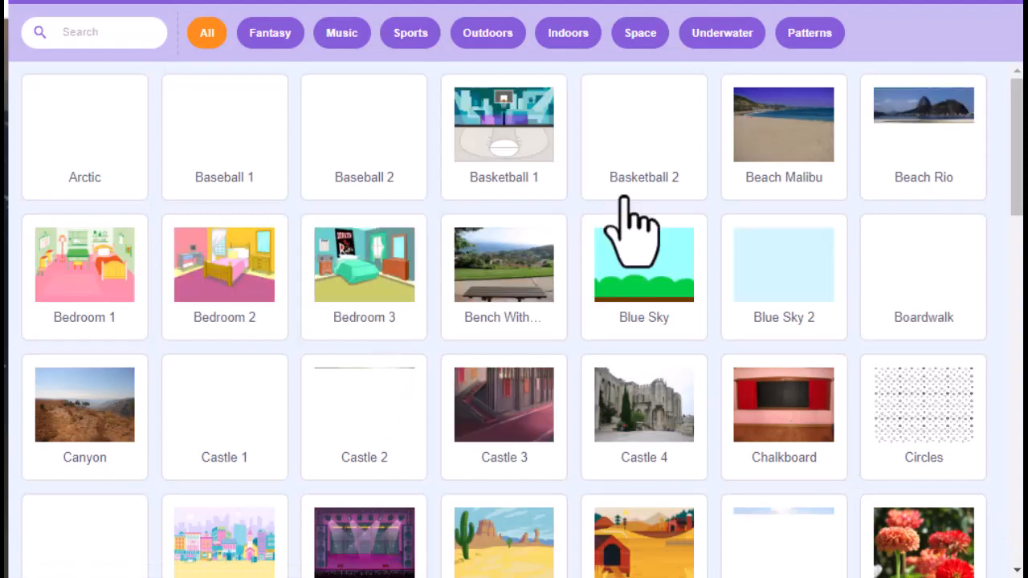
{"action": "left_click", "coordinate": [643, 264]}
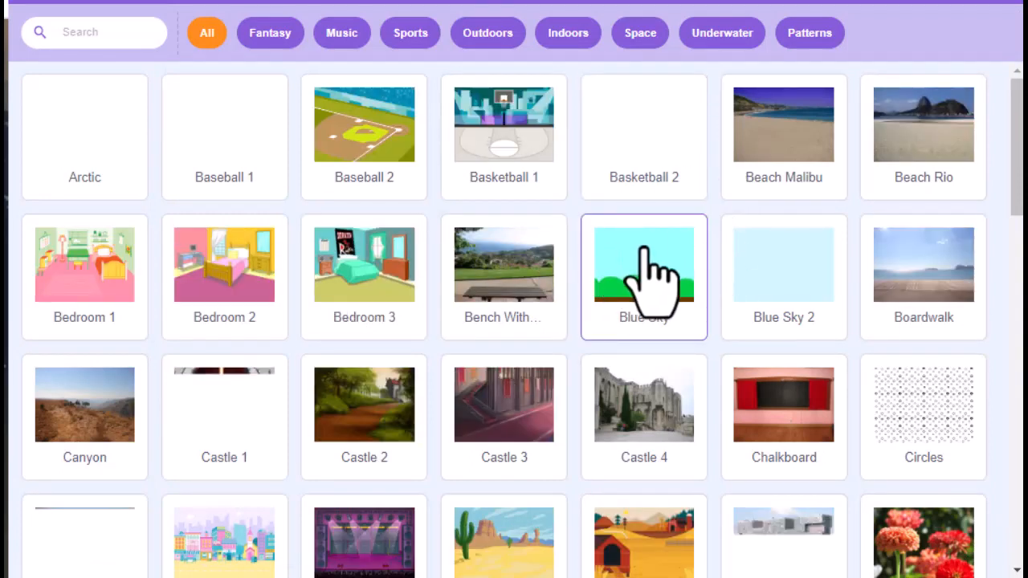
{"action": "left_click", "coordinate": [643, 264]}
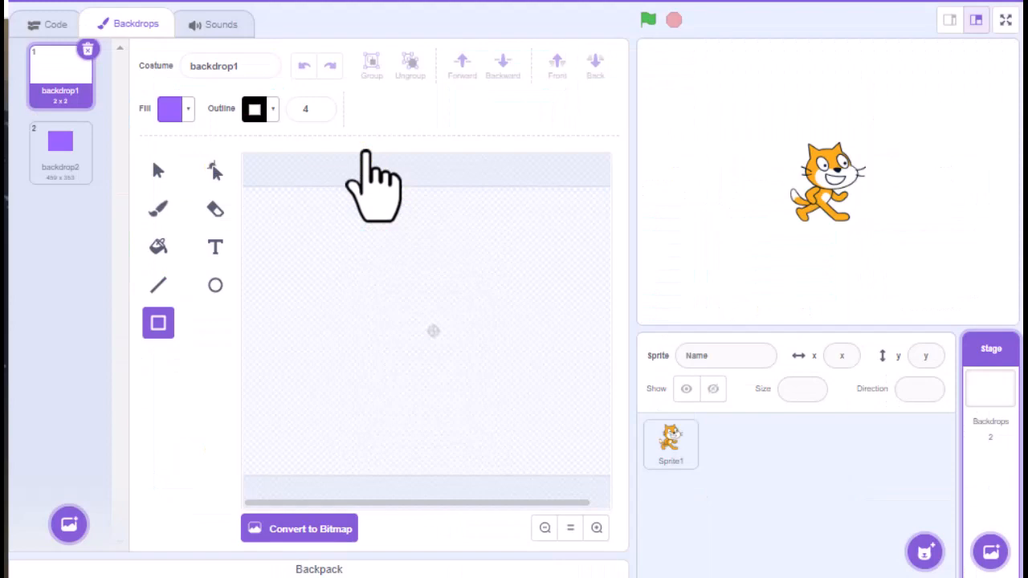
{"action": "left_click", "coordinate": [68, 524]}
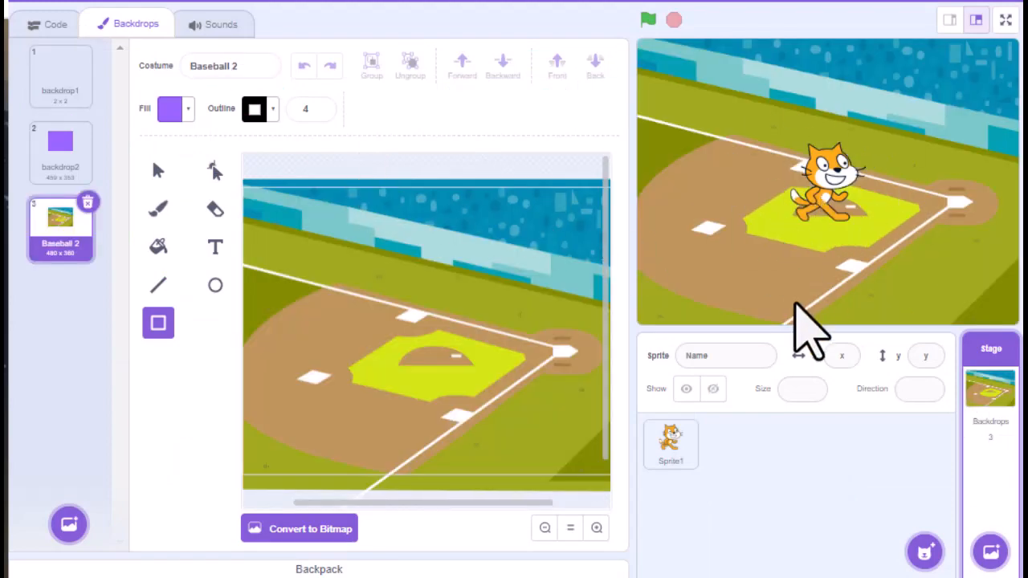
{"action": "mouse_move", "coordinate": [989, 462]}
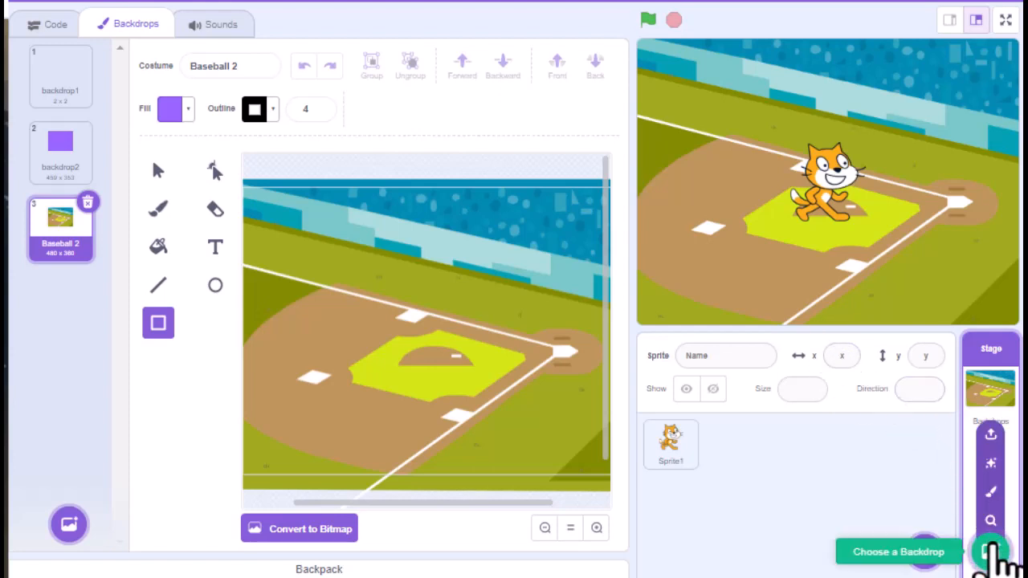
{"action": "mouse_move", "coordinate": [859, 426]}
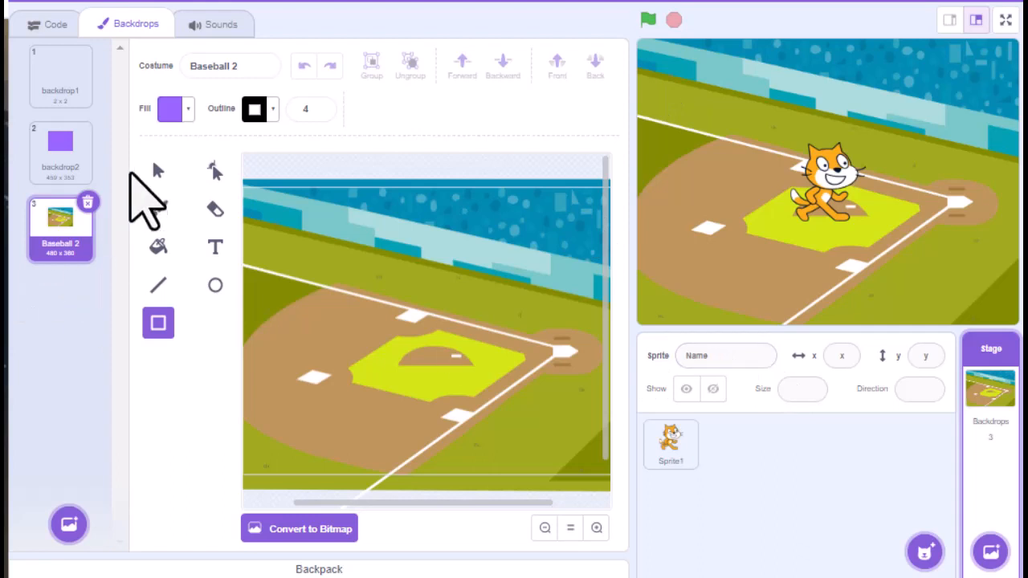
{"action": "mouse_move", "coordinate": [61, 143]}
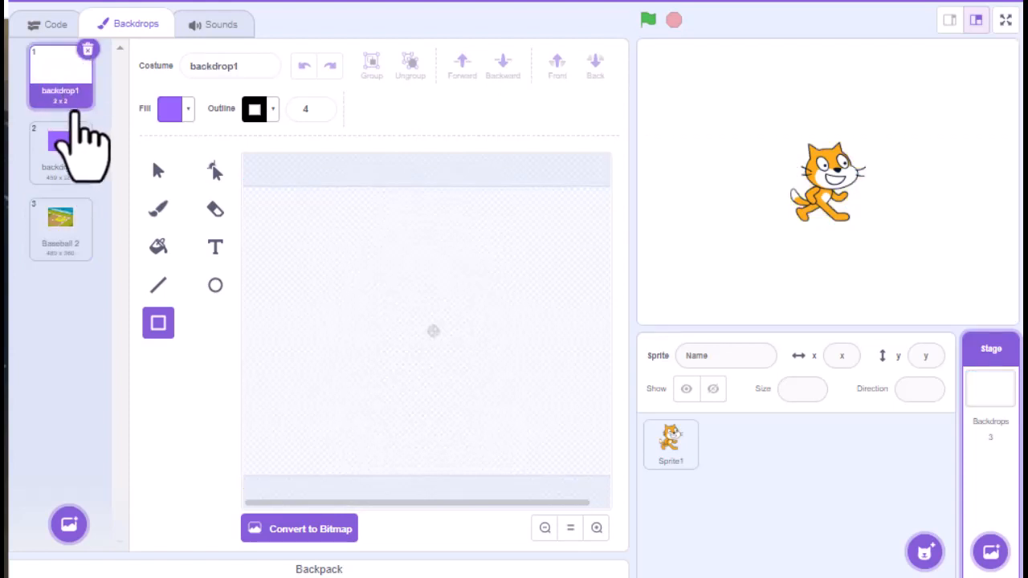
- Delete the blank backdrop1 and bring the Baseball 2 backdrop into the paint editor
{"action": "left_click", "coordinate": [87, 48]}
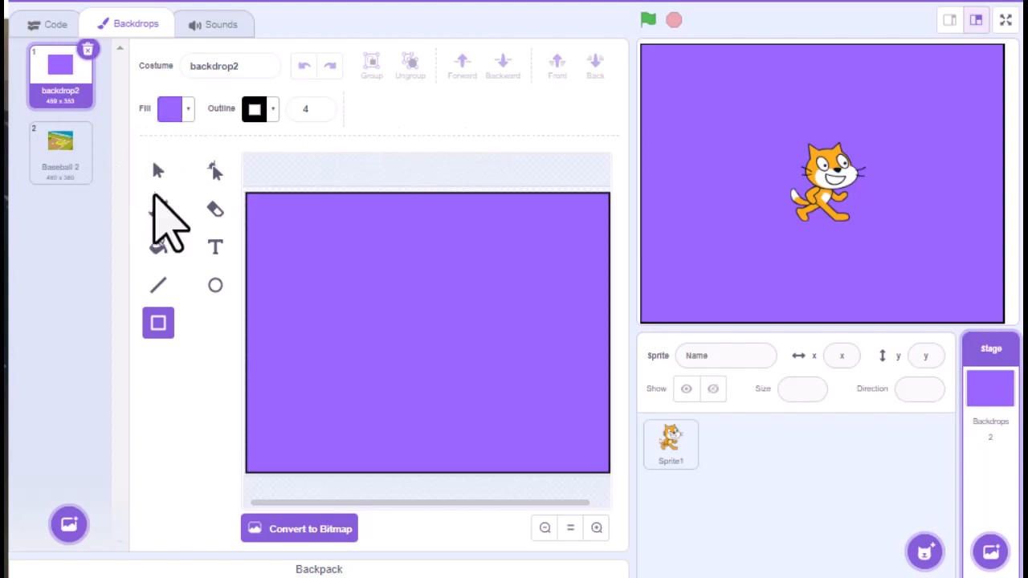
{"action": "left_click", "coordinate": [61, 153]}
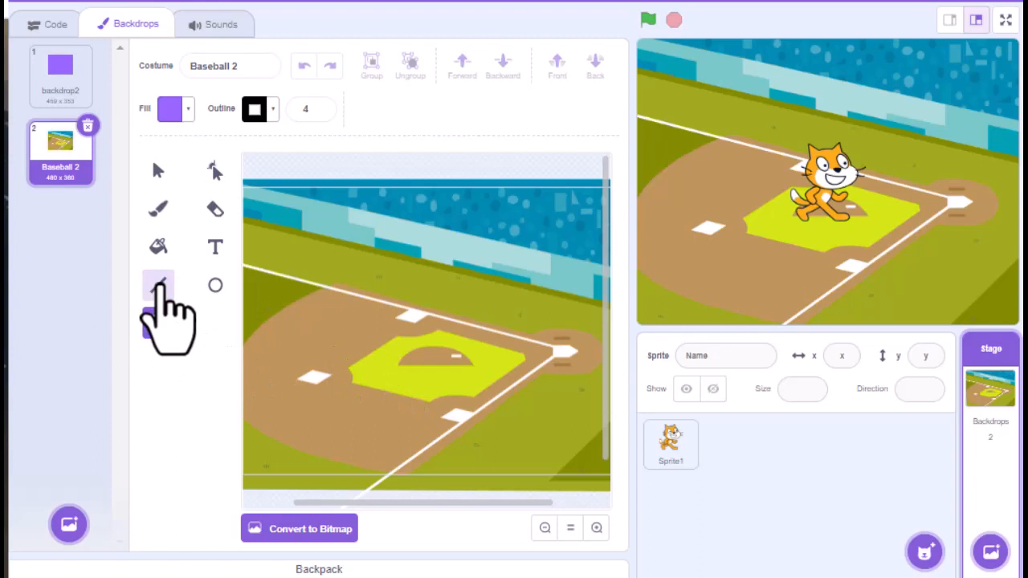
- Draw a purple rectangle on first base, fill two bases purple, and fill home plate red
{"action": "left_click", "coordinate": [158, 209]}
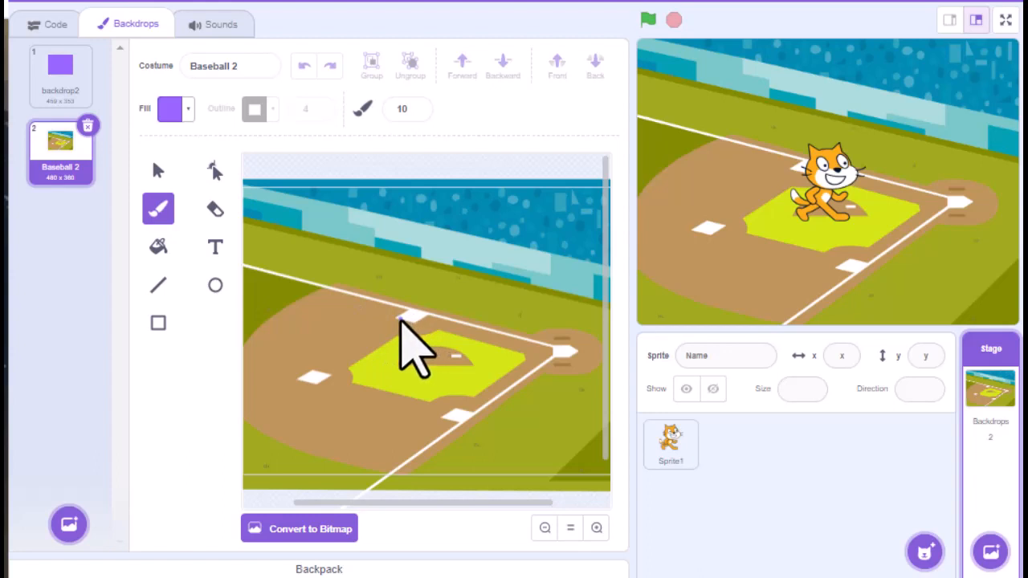
{"action": "left_click", "coordinate": [157, 321]}
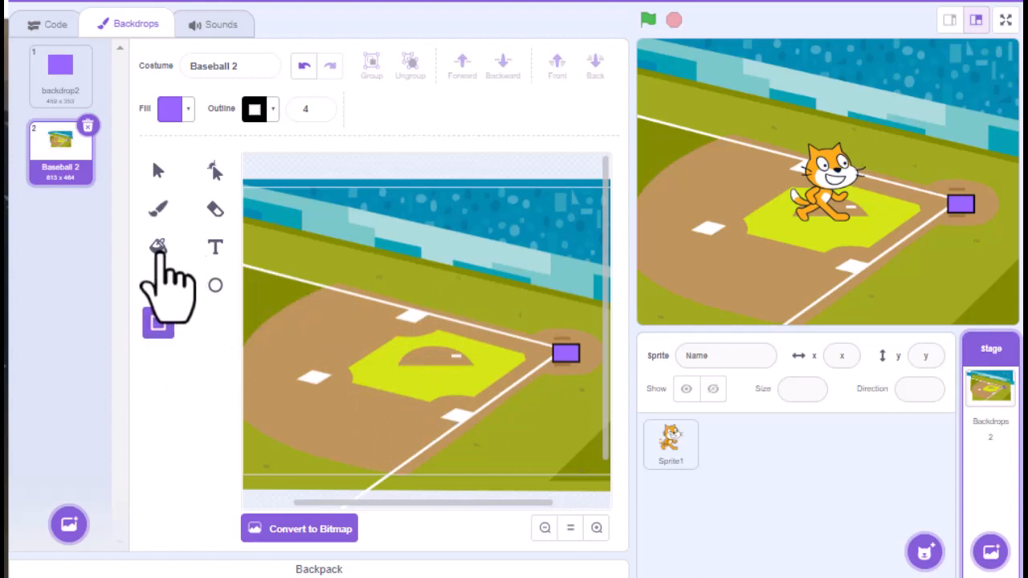
{"action": "left_click", "coordinate": [157, 247]}
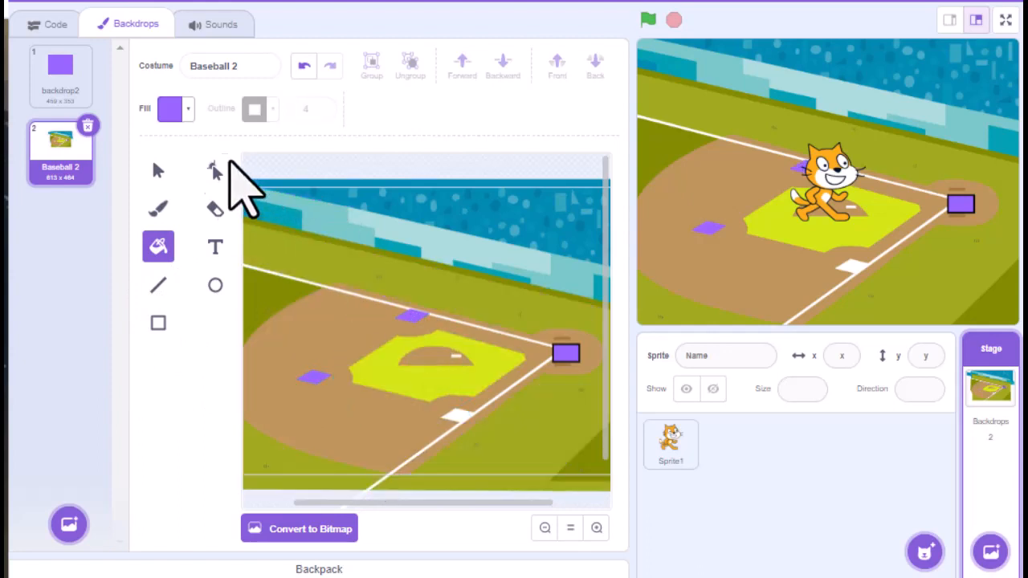
{"action": "left_click", "coordinate": [170, 110]}
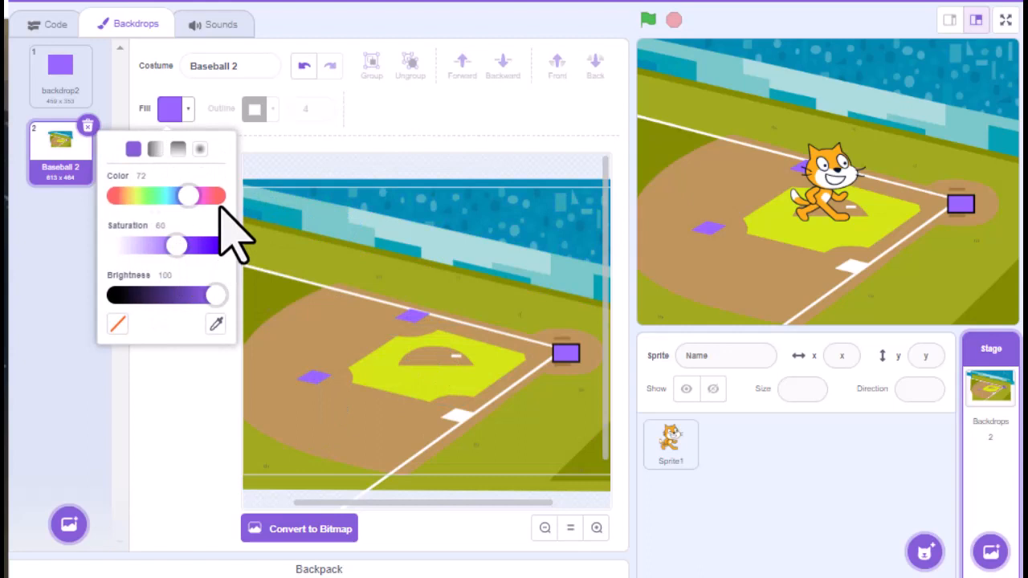
{"action": "left_click_drag", "start_coordinate": [188, 196], "coordinate": [217, 196]}
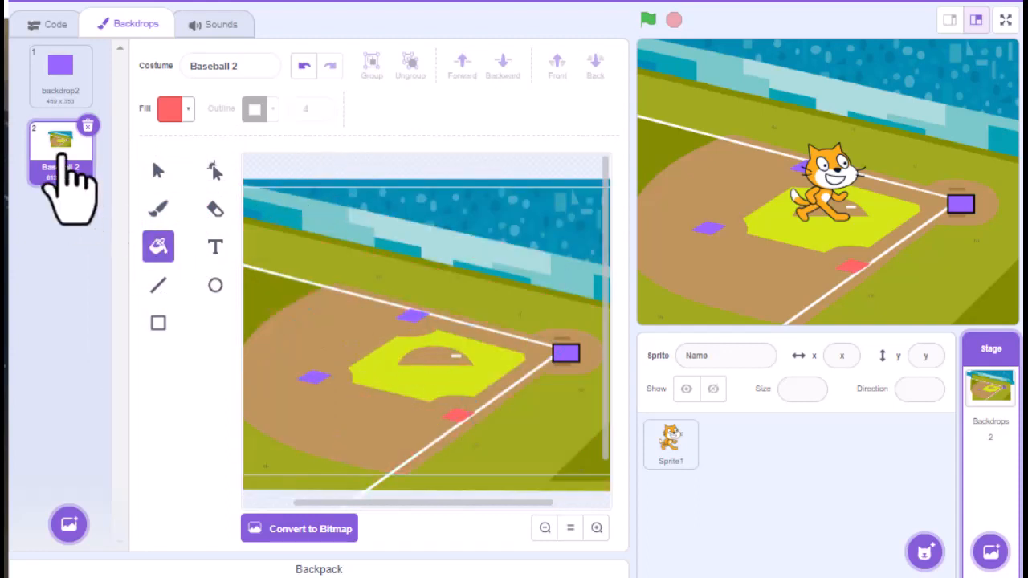
- Make purple backdrop2 the stage's current backdrop and select the cat sprite's code area
{"action": "left_click", "coordinate": [61, 152]}
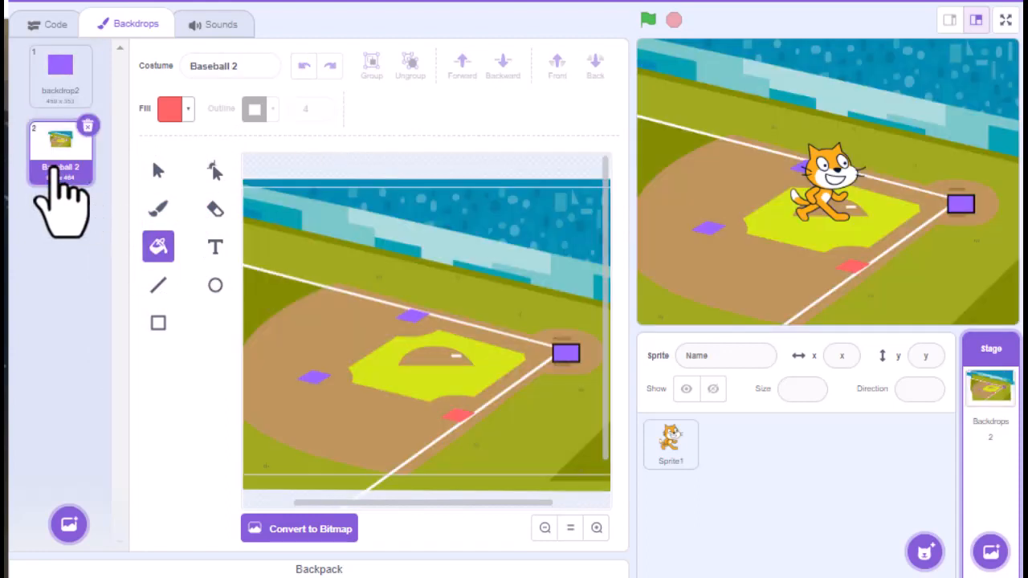
{"action": "left_click", "coordinate": [61, 72]}
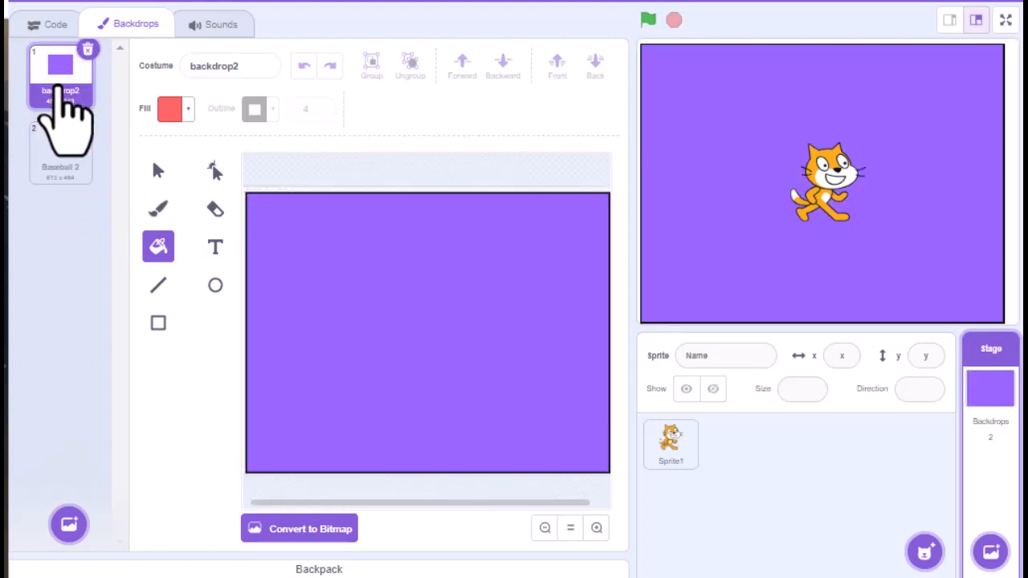
{"action": "left_click", "coordinate": [54, 24]}
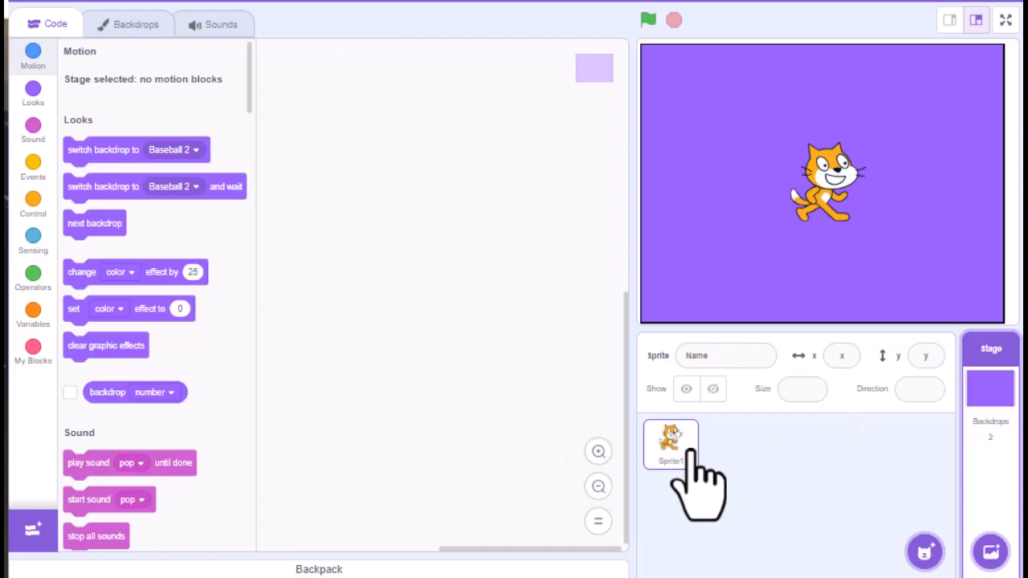
{"action": "left_click", "coordinate": [672, 443]}
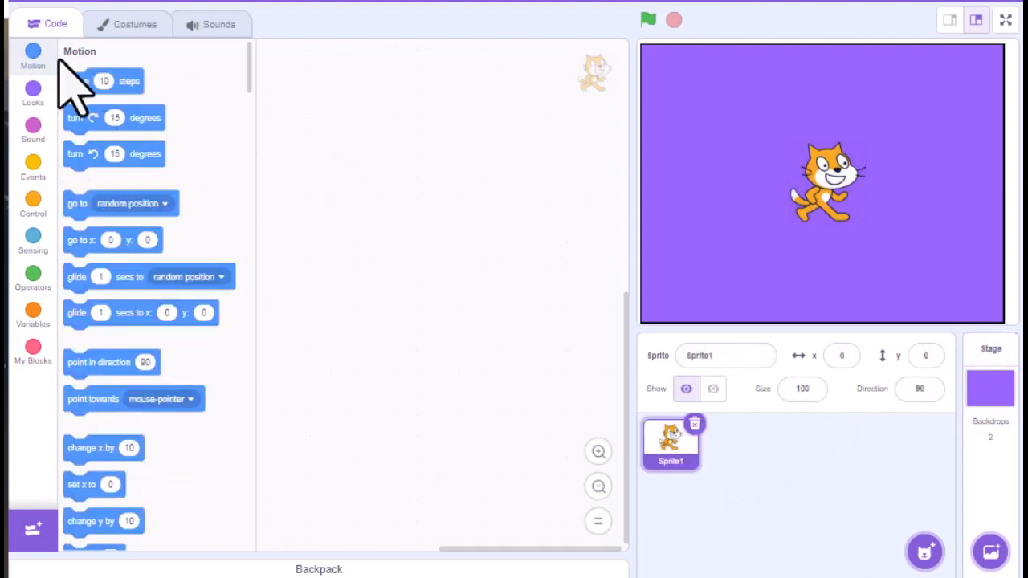
- Place 'switch backdrop to Baseball 2' and 'next backdrop' Looks blocks in the Stage's script area
{"action": "left_click", "coordinate": [32, 92]}
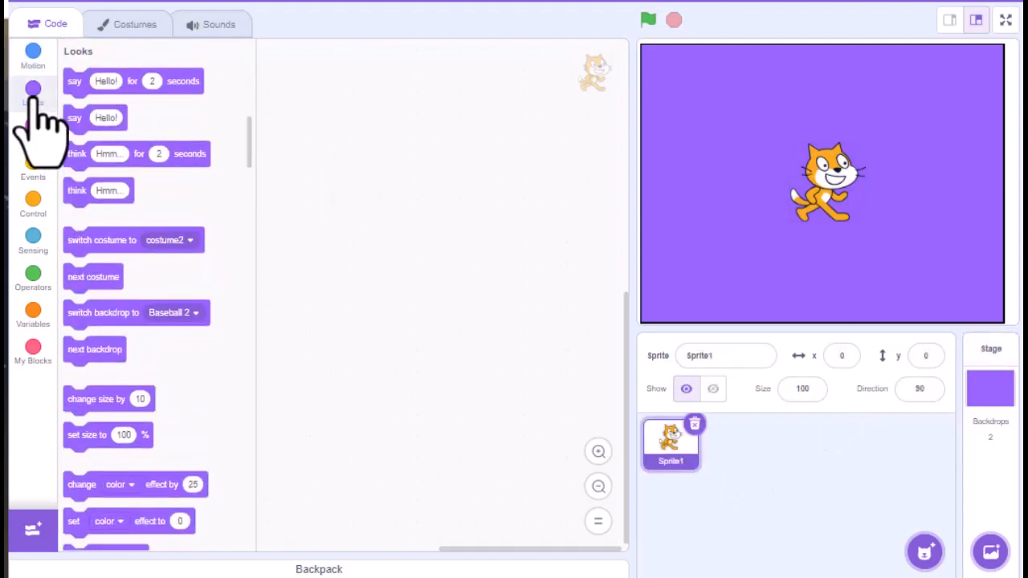
{"action": "left_click", "coordinate": [32, 55]}
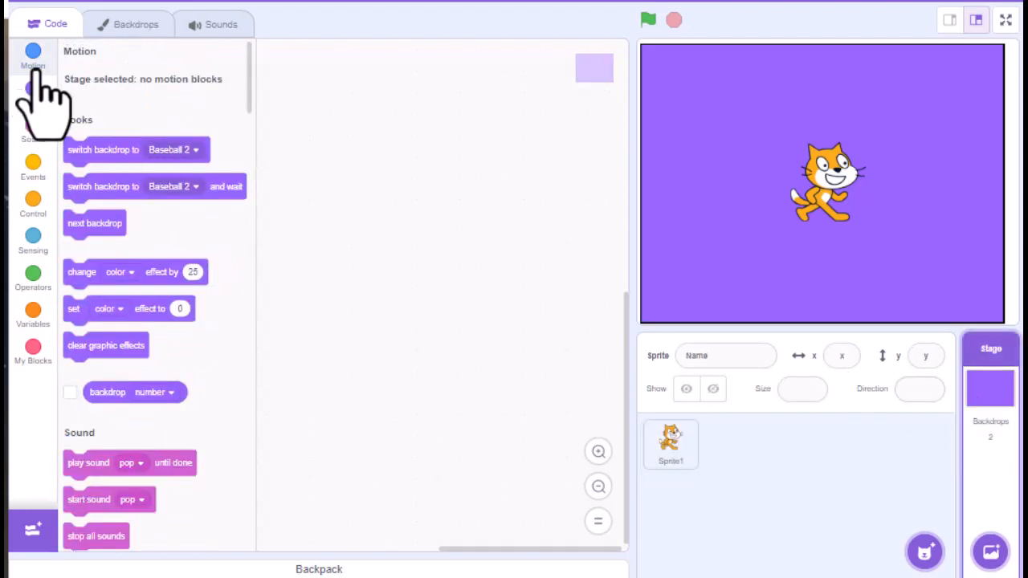
{"action": "mouse_move", "coordinate": [88, 112]}
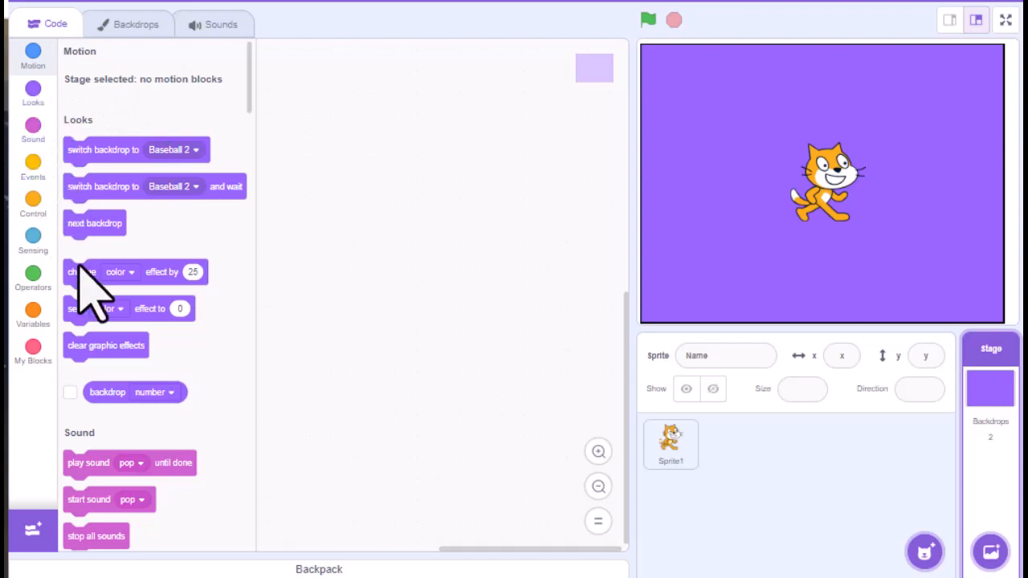
{"action": "mouse_move", "coordinate": [168, 201]}
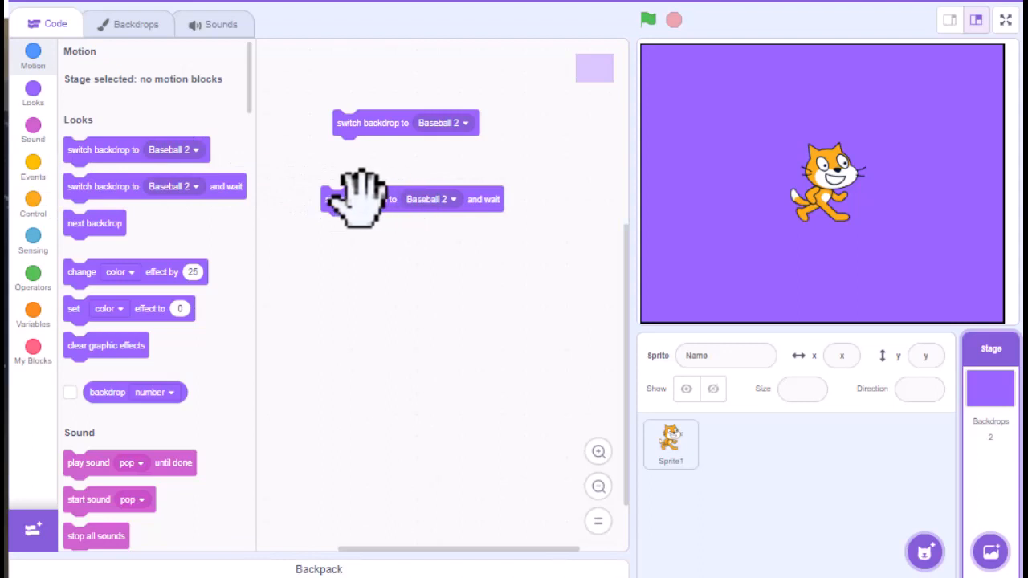
{"action": "mouse_move", "coordinate": [405, 193]}
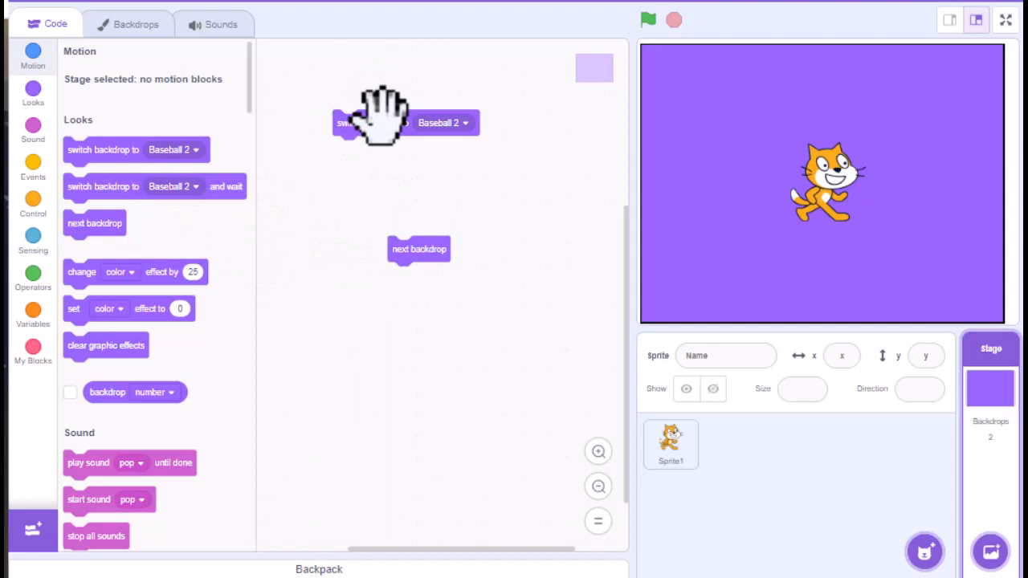
{"action": "mouse_move", "coordinate": [404, 238]}
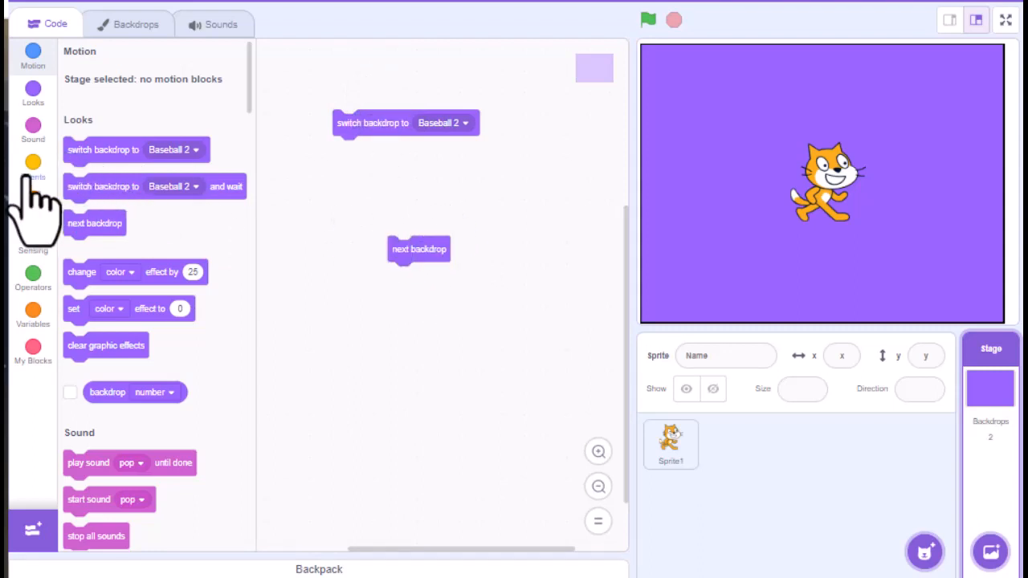
- Start the script with 'when space key pressed' and set the switch block to backdrop2
{"action": "left_click", "coordinate": [32, 169]}
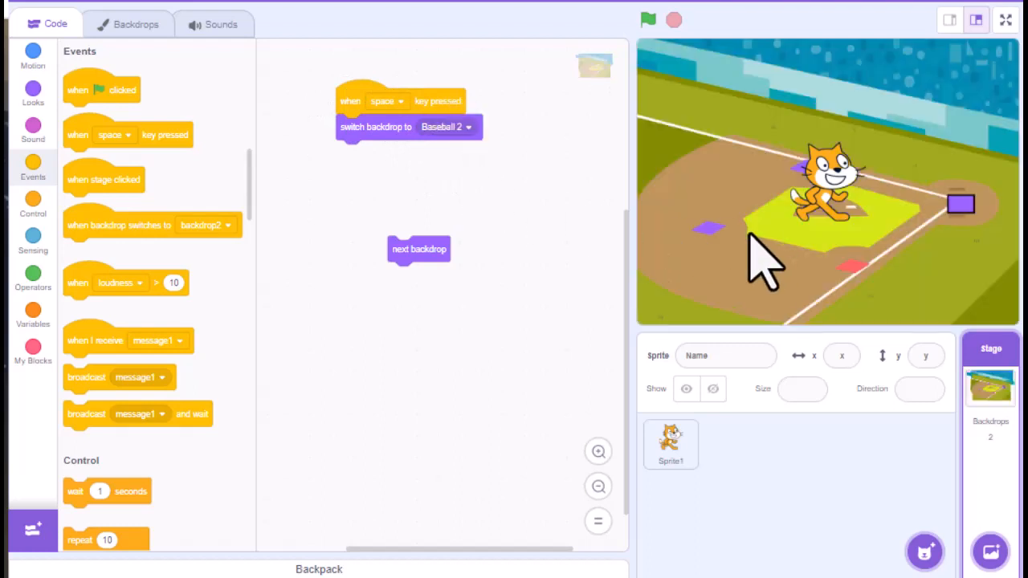
{"action": "mouse_move", "coordinate": [482, 161]}
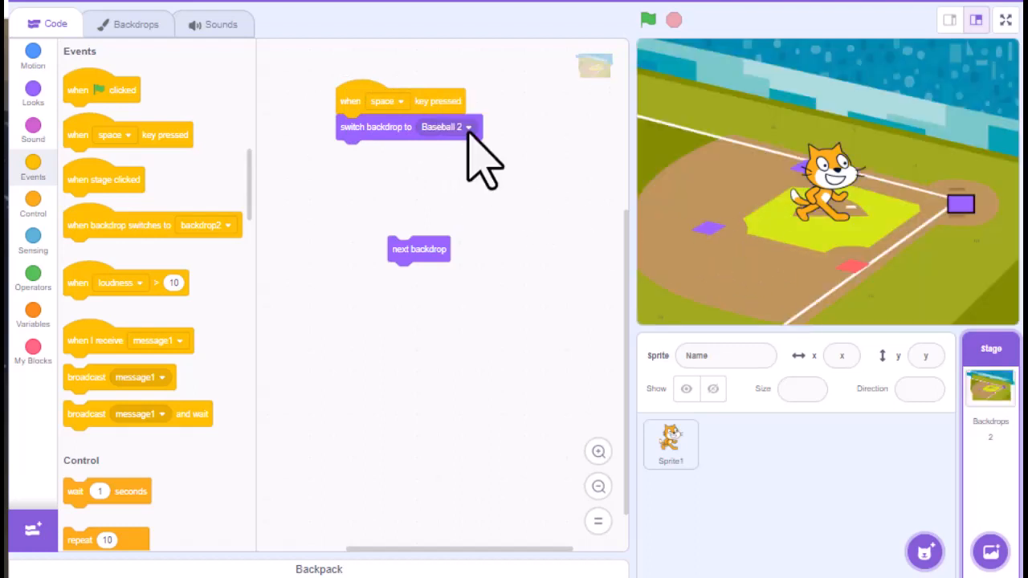
{"action": "left_click", "coordinate": [446, 127]}
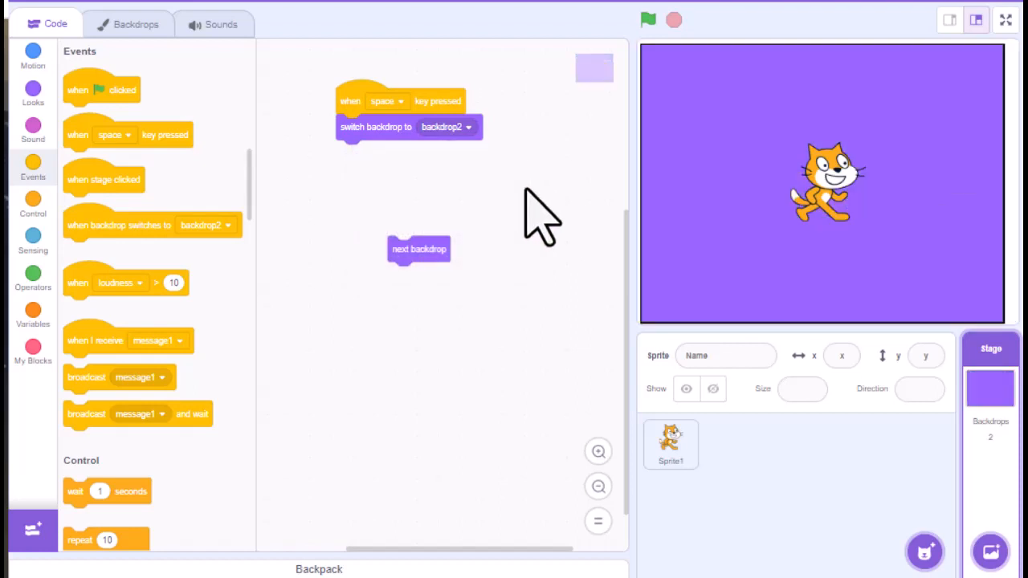
{"action": "left_click", "coordinate": [447, 127]}
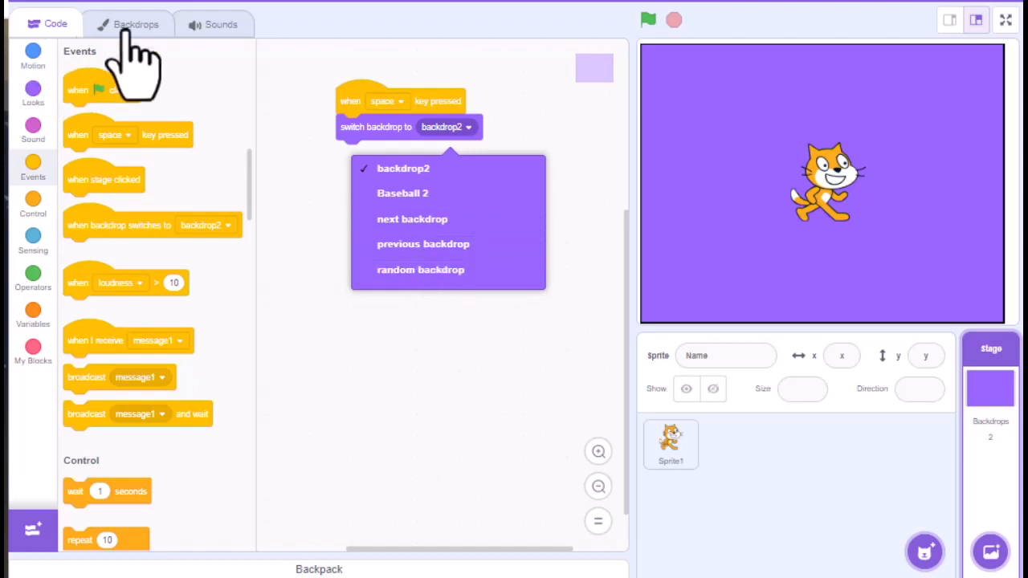
{"action": "mouse_move", "coordinate": [421, 218]}
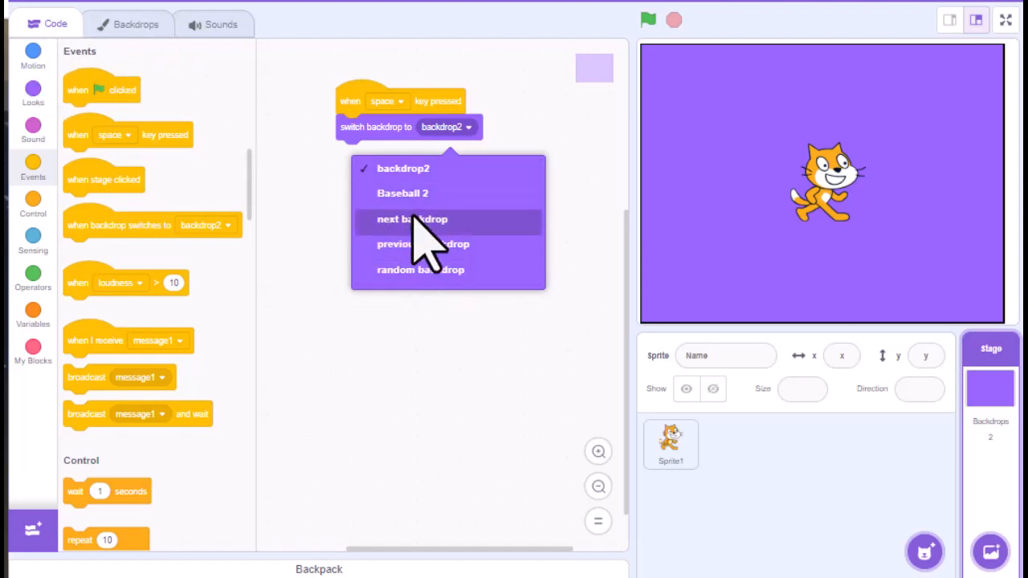
- Change the space-key script to run 'next backdrop' instead of switching to backdrop2
{"action": "left_click", "coordinate": [411, 219]}
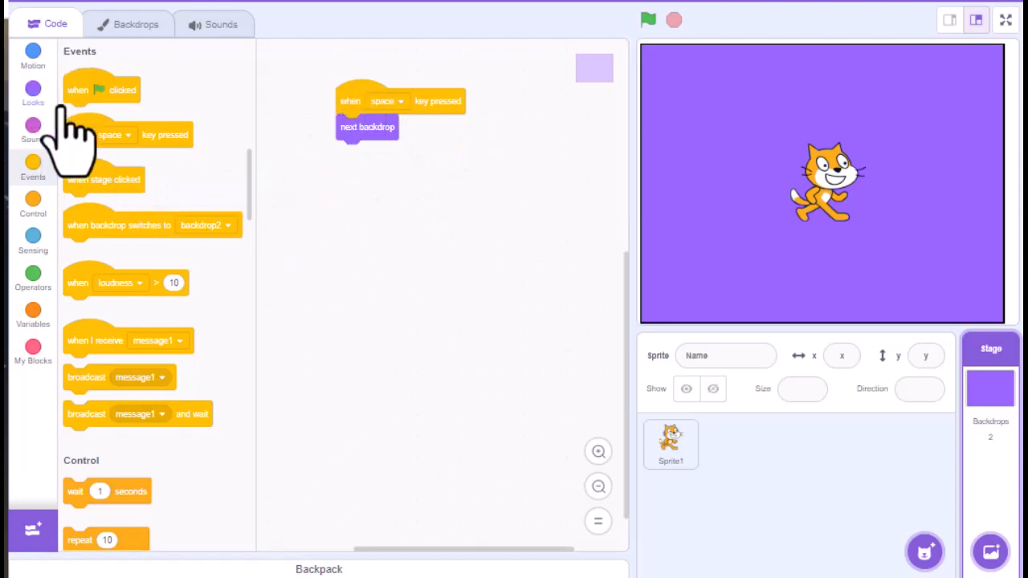
{"action": "left_click", "coordinate": [32, 88]}
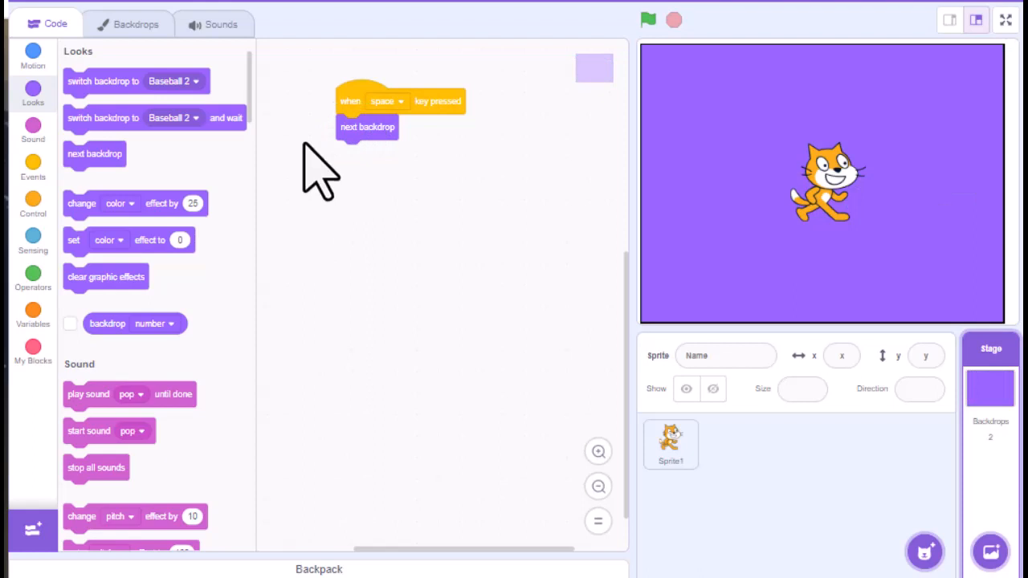
{"action": "mouse_move", "coordinate": [293, 193]}
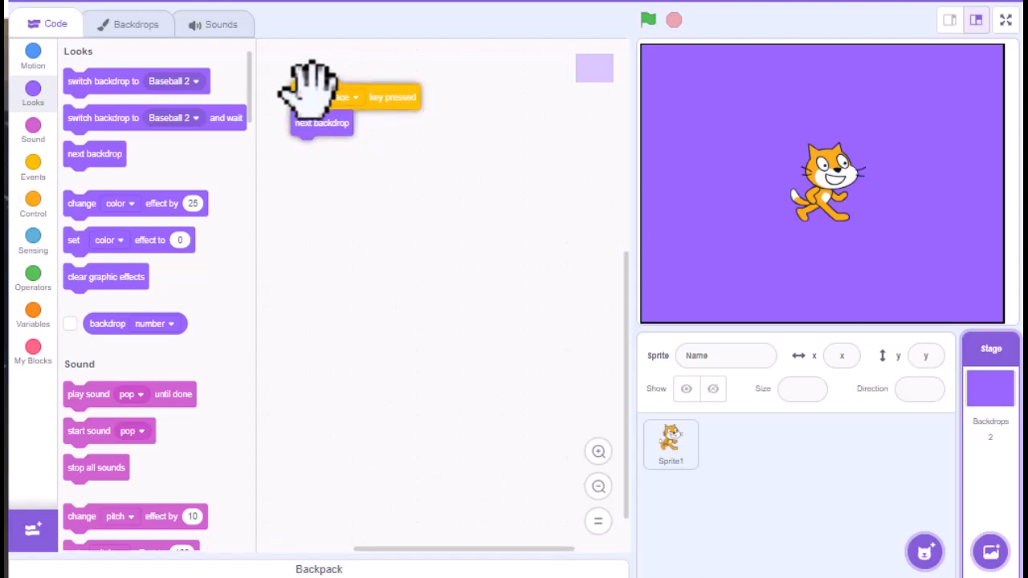
- Build a second key-press script that changes the colour effect by 10
{"action": "left_click", "coordinate": [32, 165]}
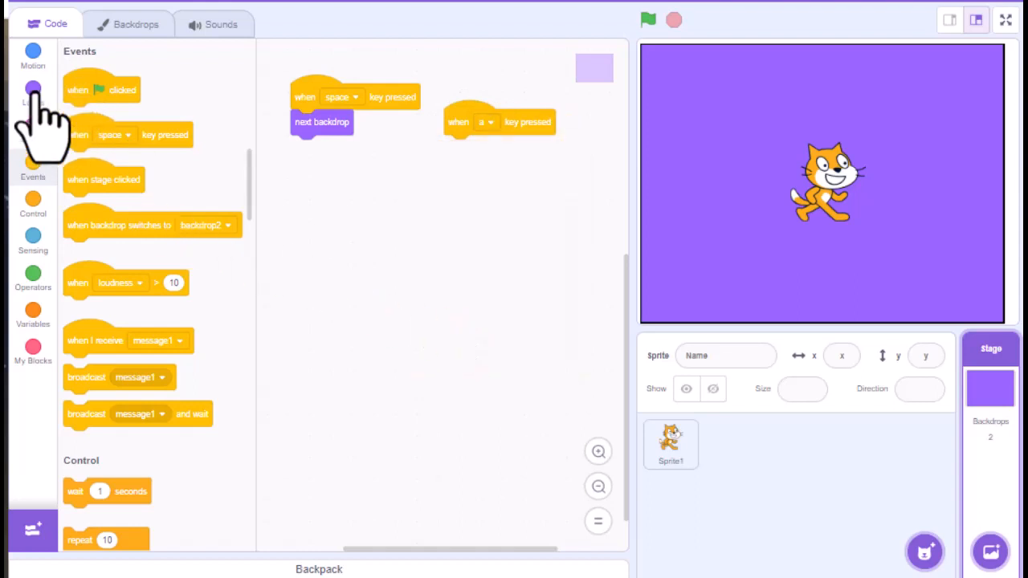
{"action": "left_click", "coordinate": [32, 88]}
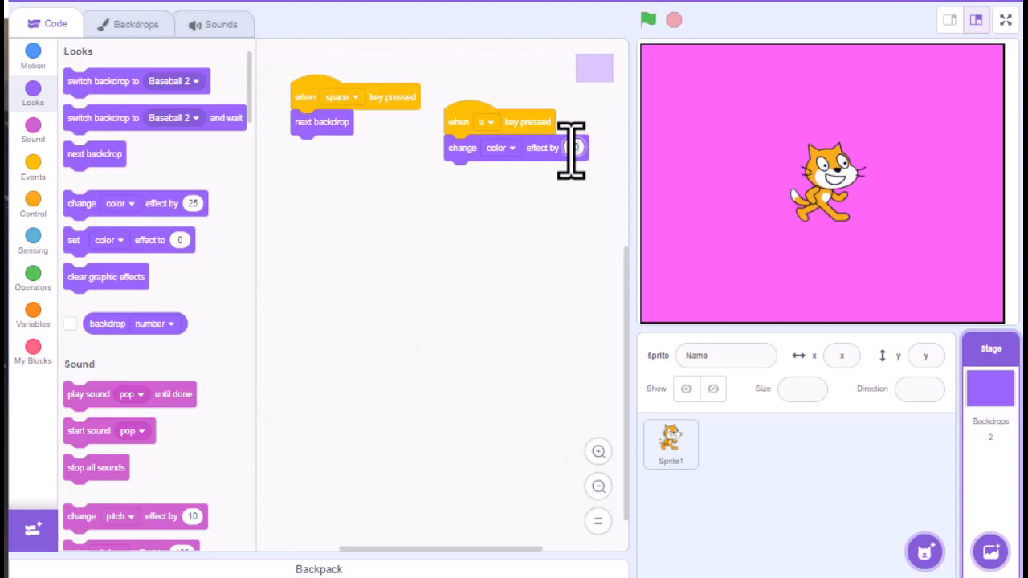
{"action": "type", "text": "10"}
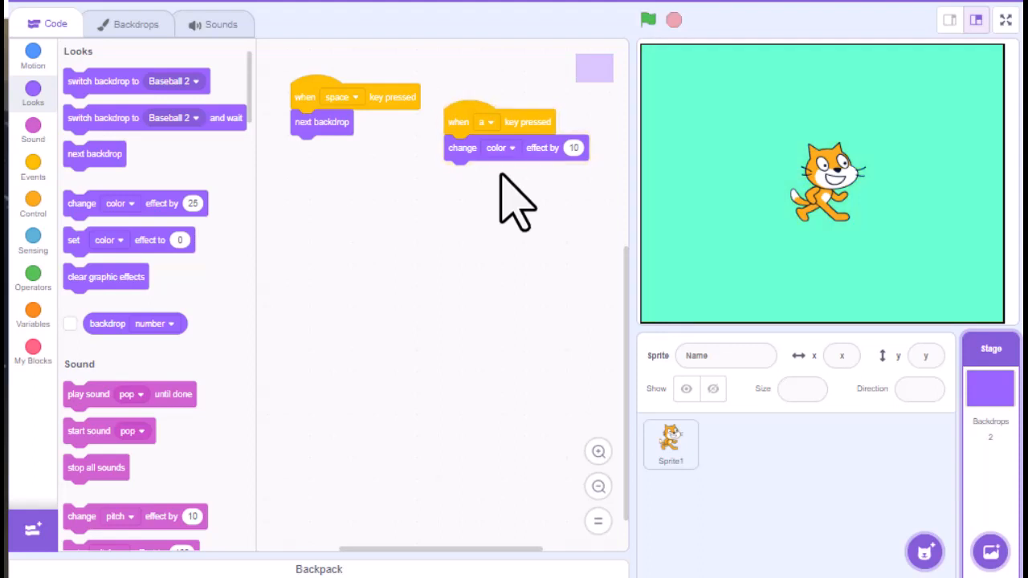
{"action": "mouse_move", "coordinate": [153, 209]}
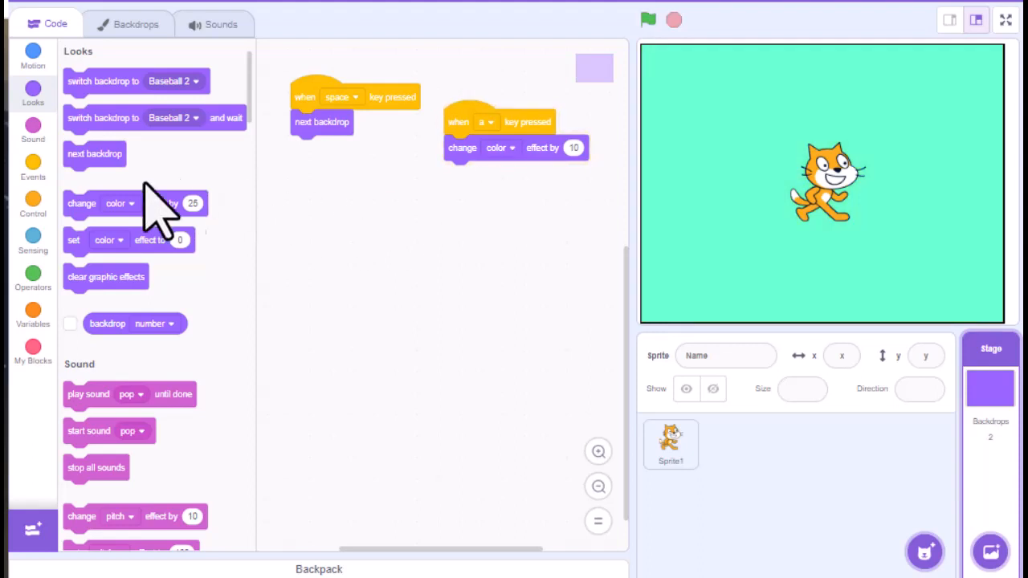
- Wrap the colour change with a 1-second wait in a forever loop, test it, and stop the run
{"action": "left_click", "coordinate": [32, 201]}
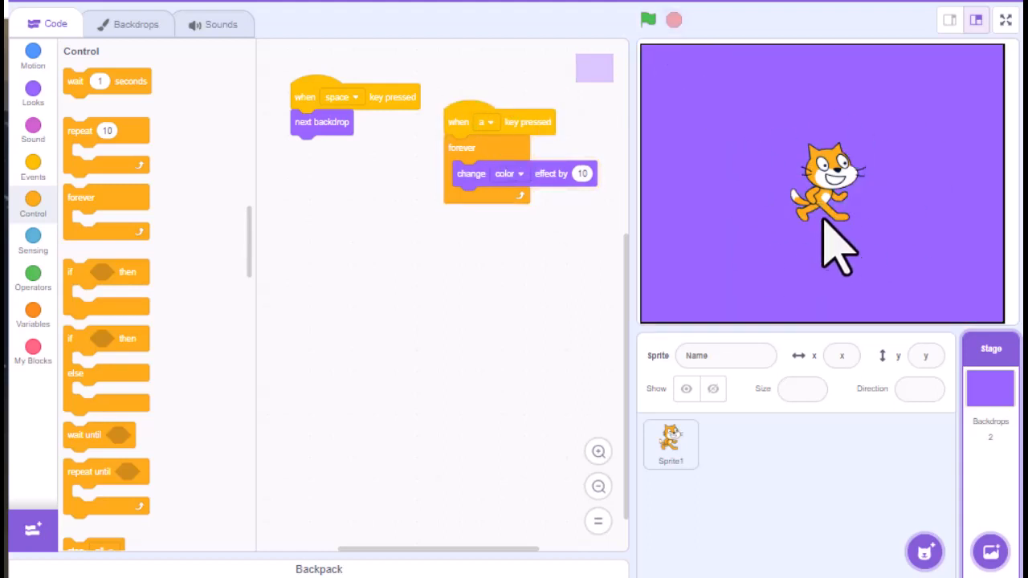
{"action": "mouse_move", "coordinate": [779, 237]}
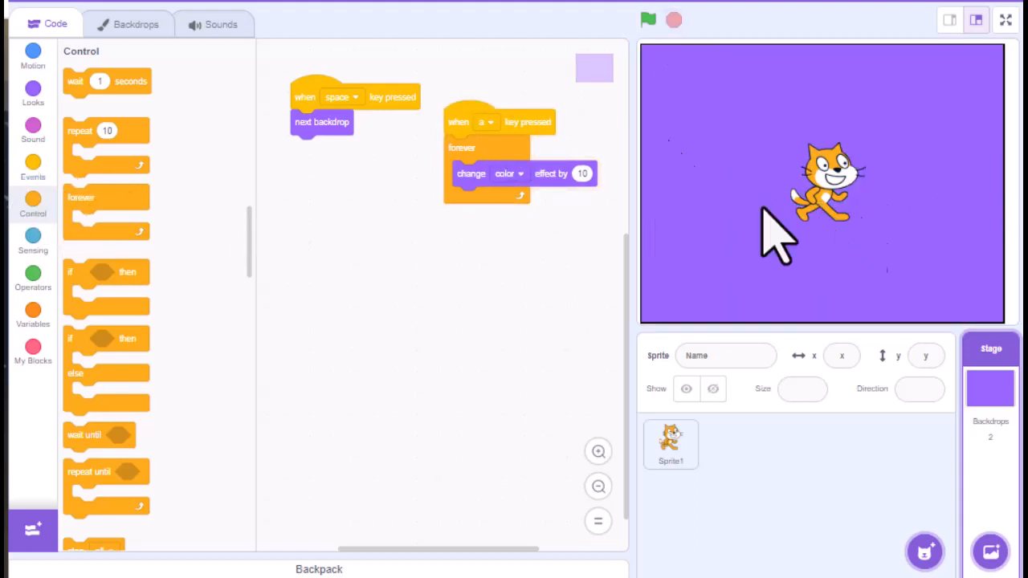
{"action": "left_click", "coordinate": [32, 169]}
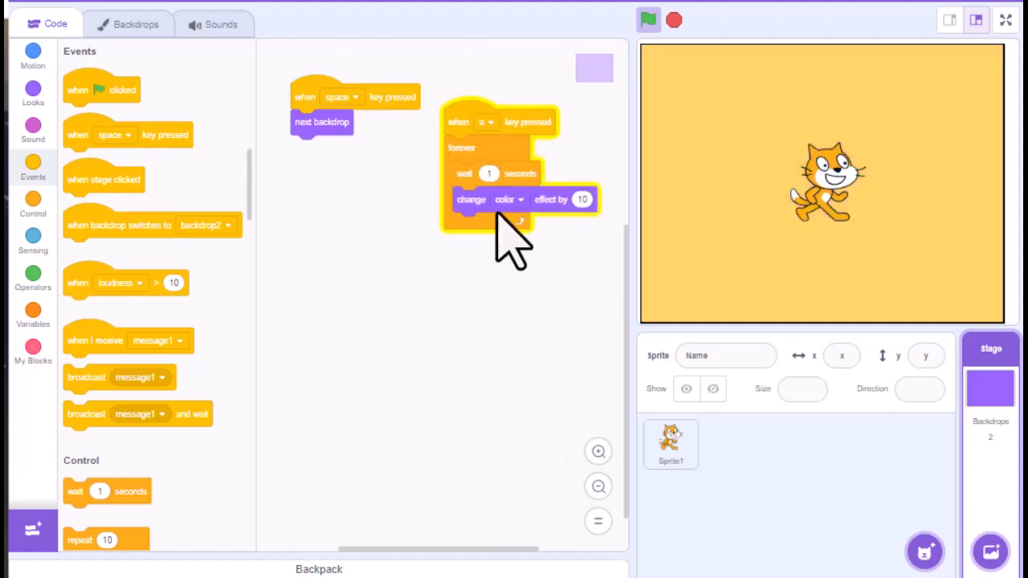
{"action": "left_click", "coordinate": [649, 19]}
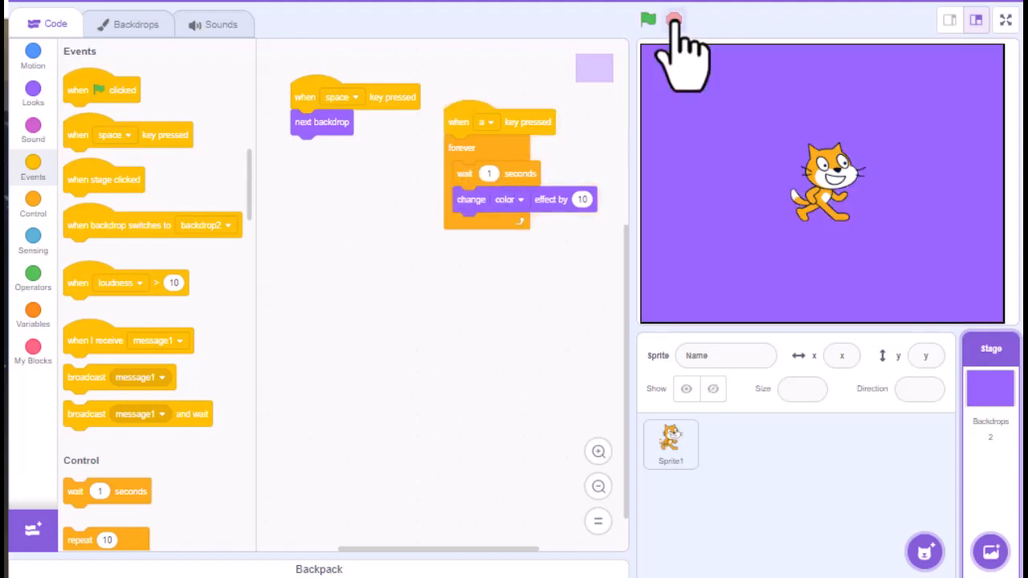
{"action": "mouse_move", "coordinate": [466, 196]}
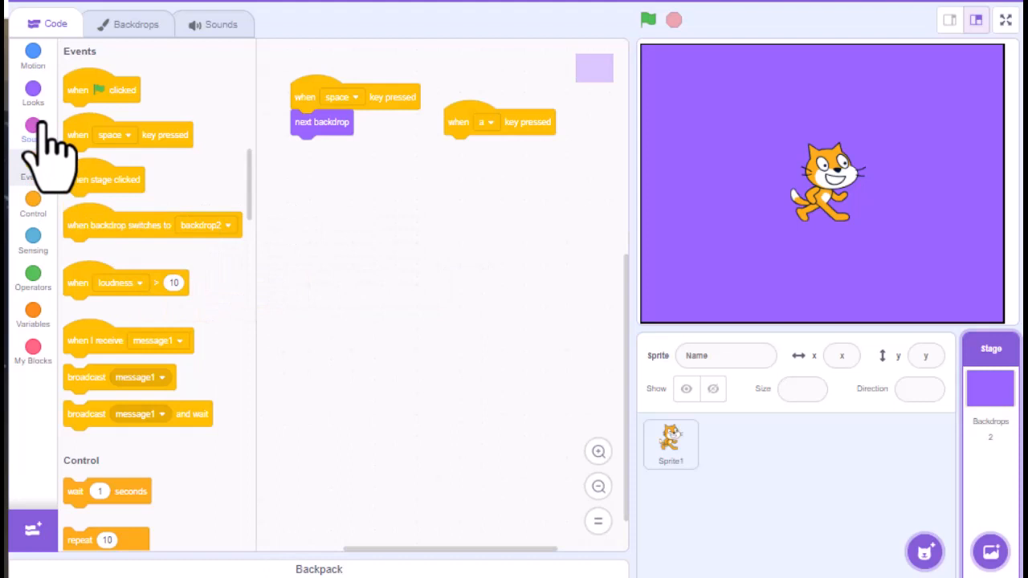
- Bring up the Looks blocks to swap in a clear-graphic-effects block under the space hat
{"action": "left_click", "coordinate": [32, 90]}
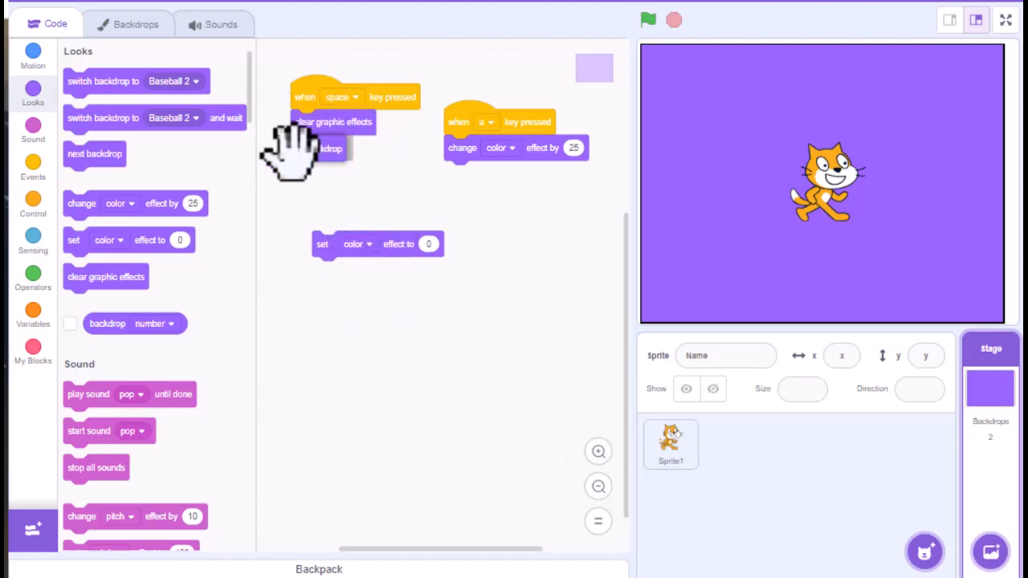
{"action": "mouse_move", "coordinate": [353, 229]}
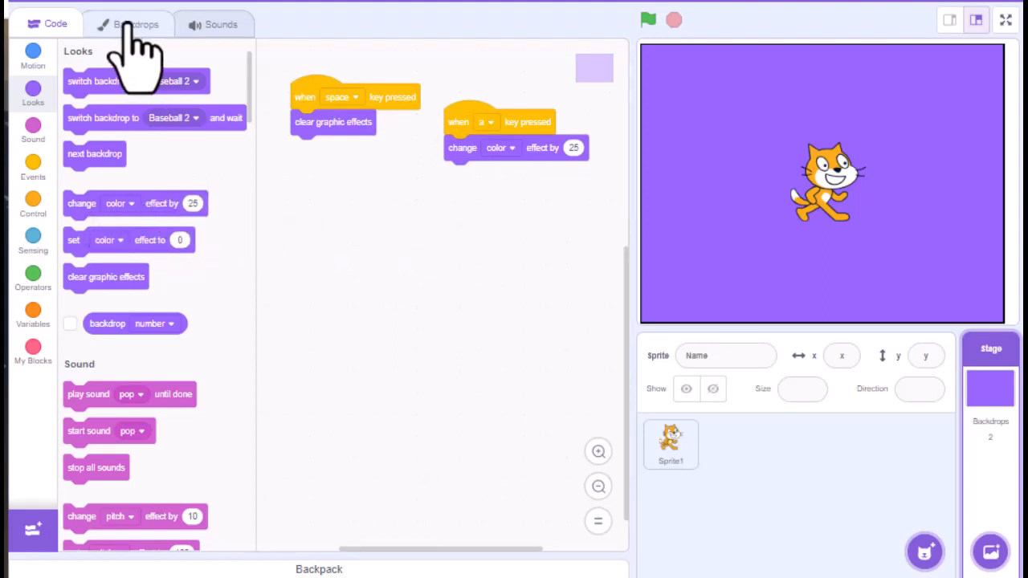
- Review the stage's backdrops backdrop2 and Baseball 2, then return to the Code view
{"action": "left_click", "coordinate": [128, 24]}
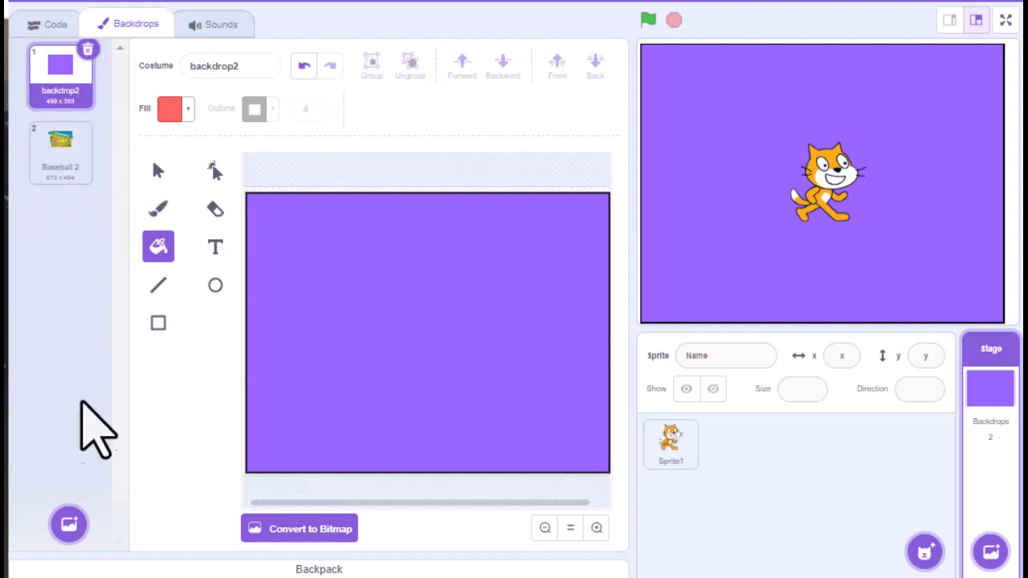
{"action": "left_click", "coordinate": [55, 24]}
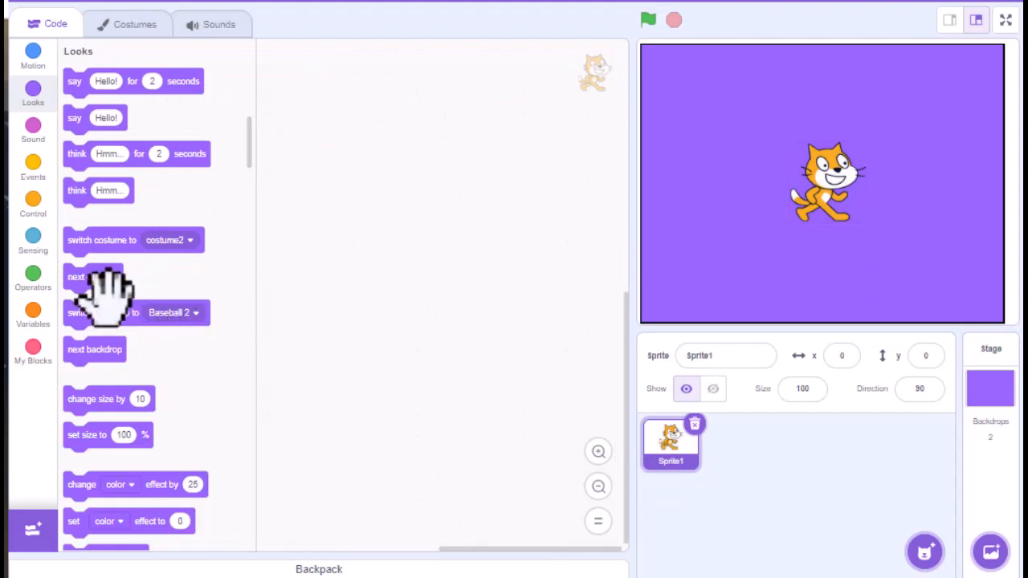
- Add a switch-backdrop-to-Baseball 2 block to Sprite1 and run it so the field shows
{"action": "left_click_drag", "start_coordinate": [104, 311], "coordinate": [410, 276]}
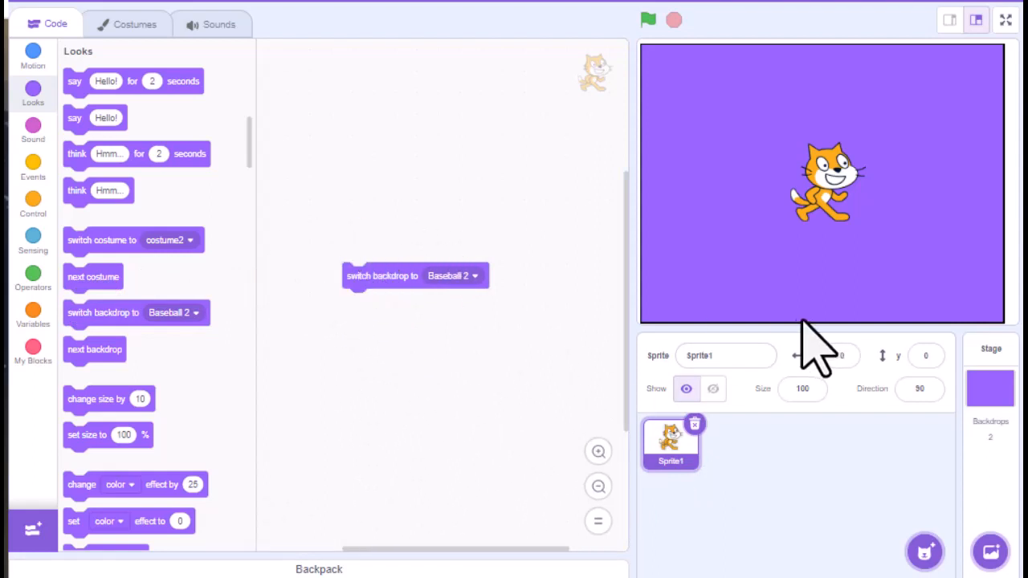
{"action": "mouse_move", "coordinate": [141, 241]}
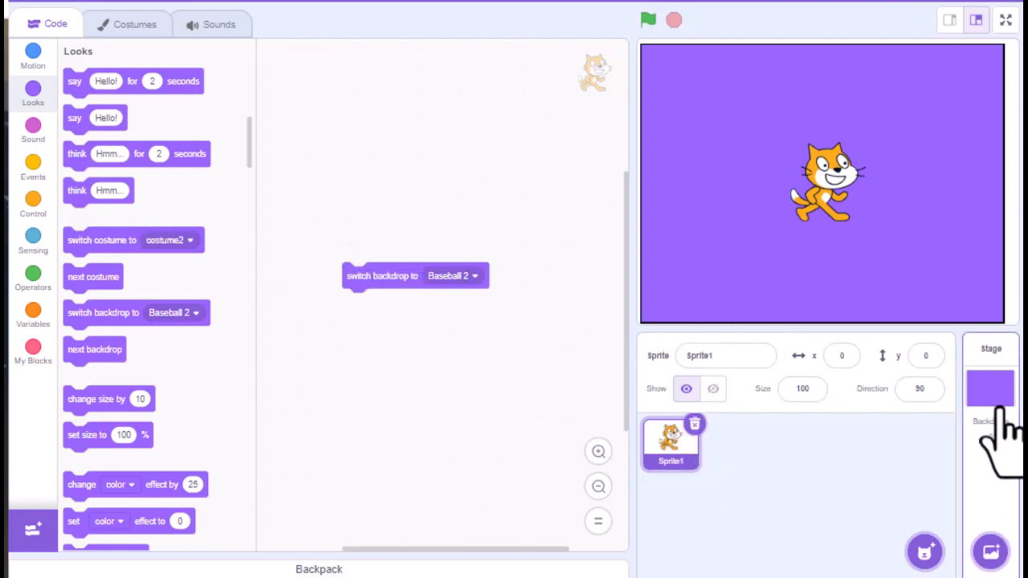
{"action": "left_click", "coordinate": [990, 390]}
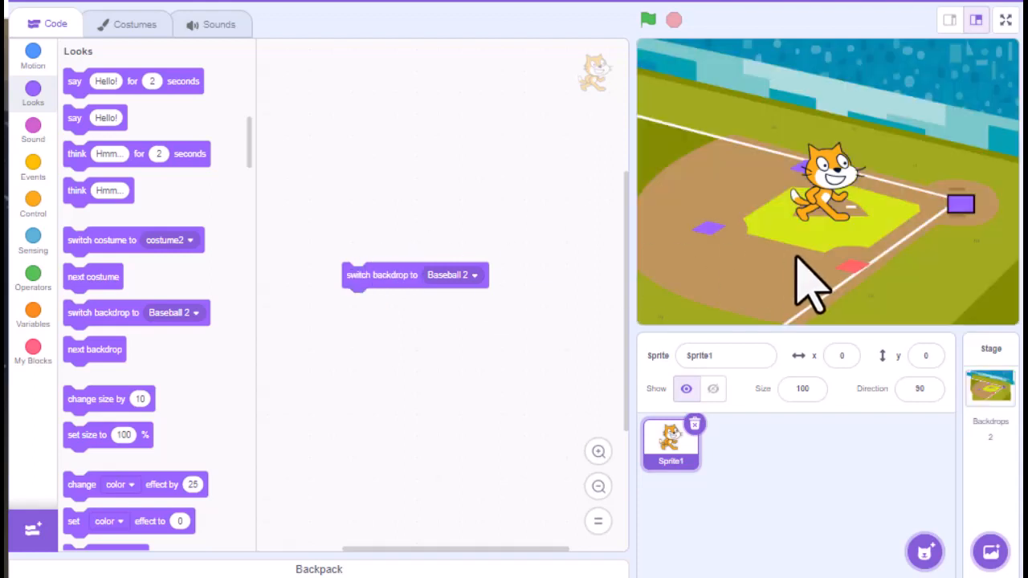
{"action": "mouse_move", "coordinate": [784, 297]}
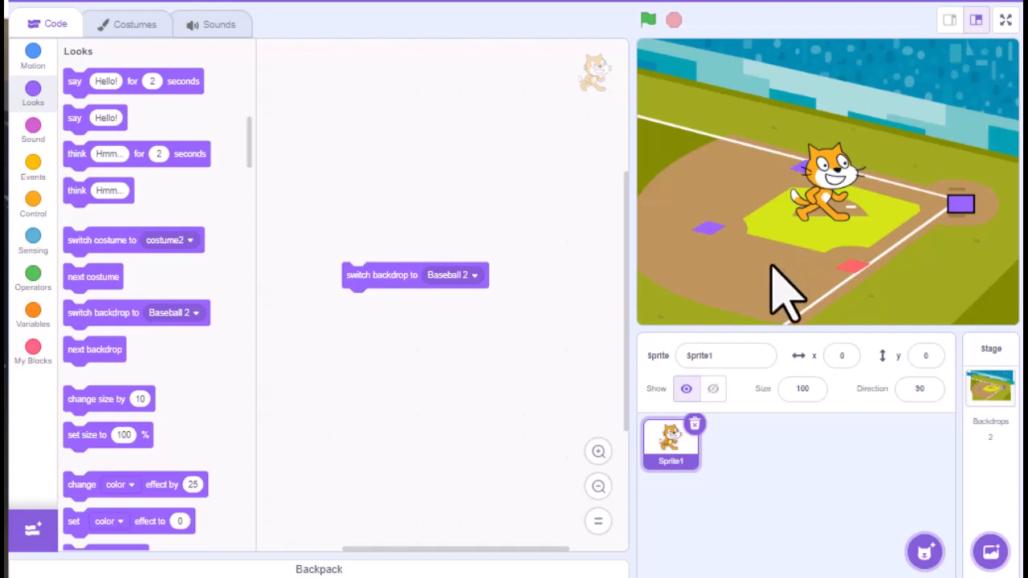
{"action": "mouse_move", "coordinate": [498, 366]}
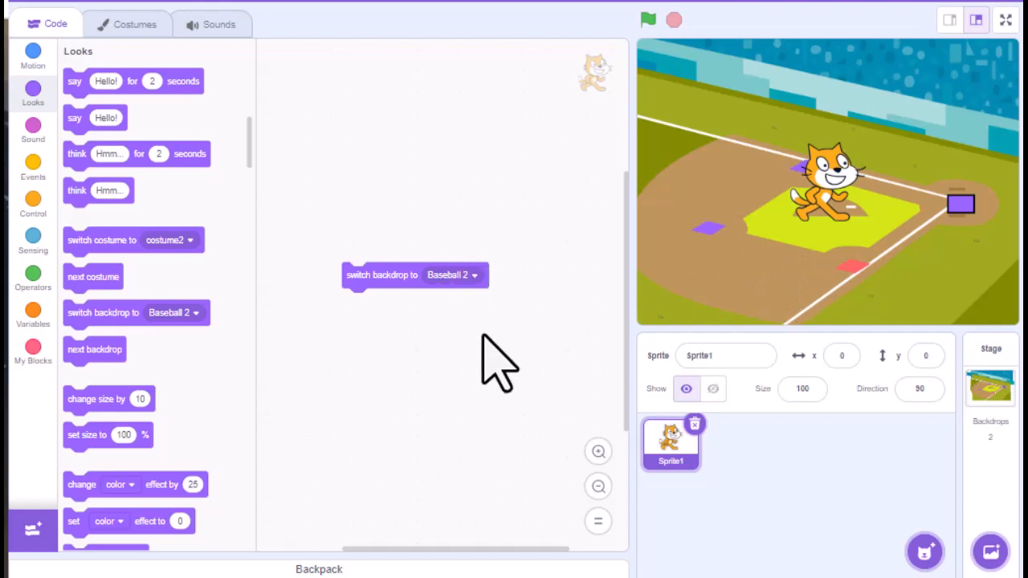
{"action": "mouse_move", "coordinate": [707, 265]}
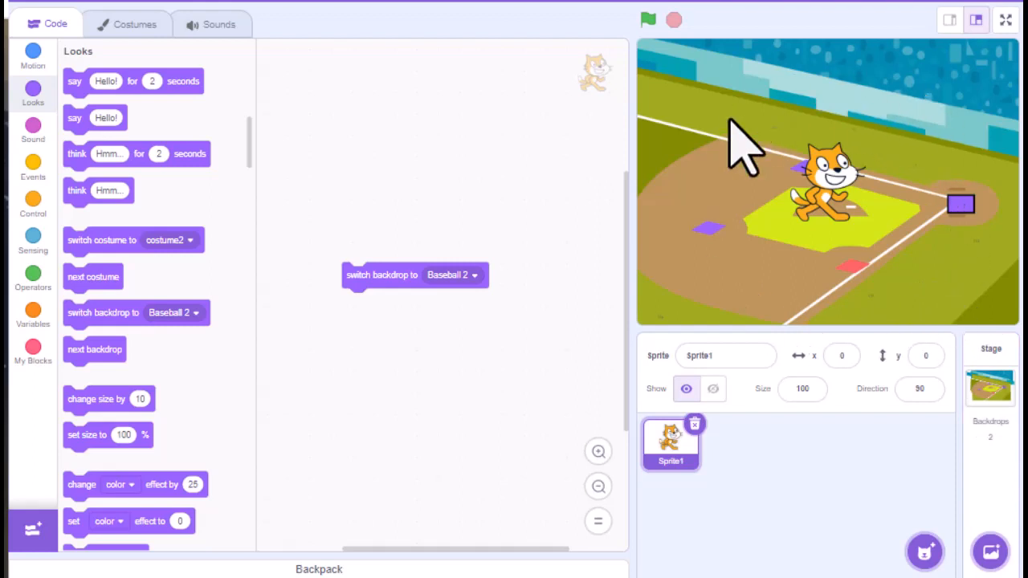
{"action": "mouse_move", "coordinate": [843, 293]}
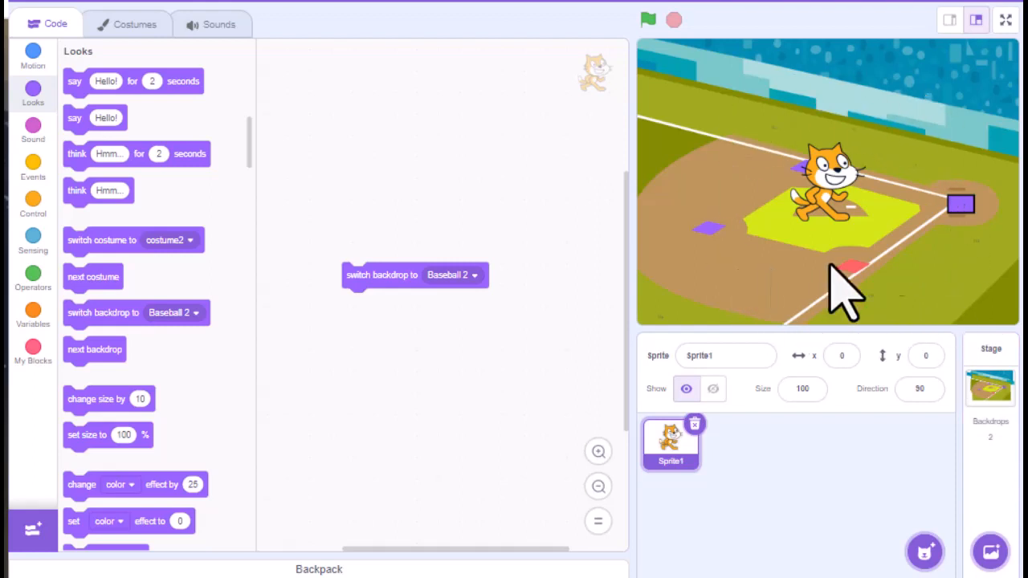